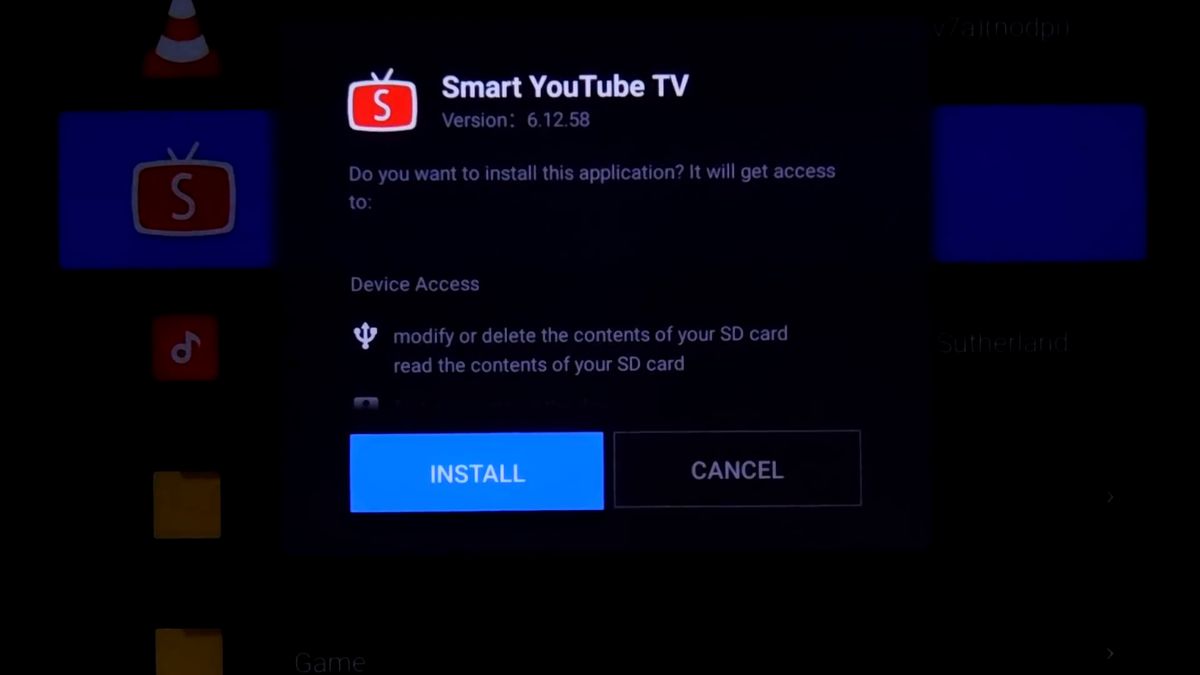
Step: Install Smart YouTube TV and allow it access to photos, media and files
click(476, 472)
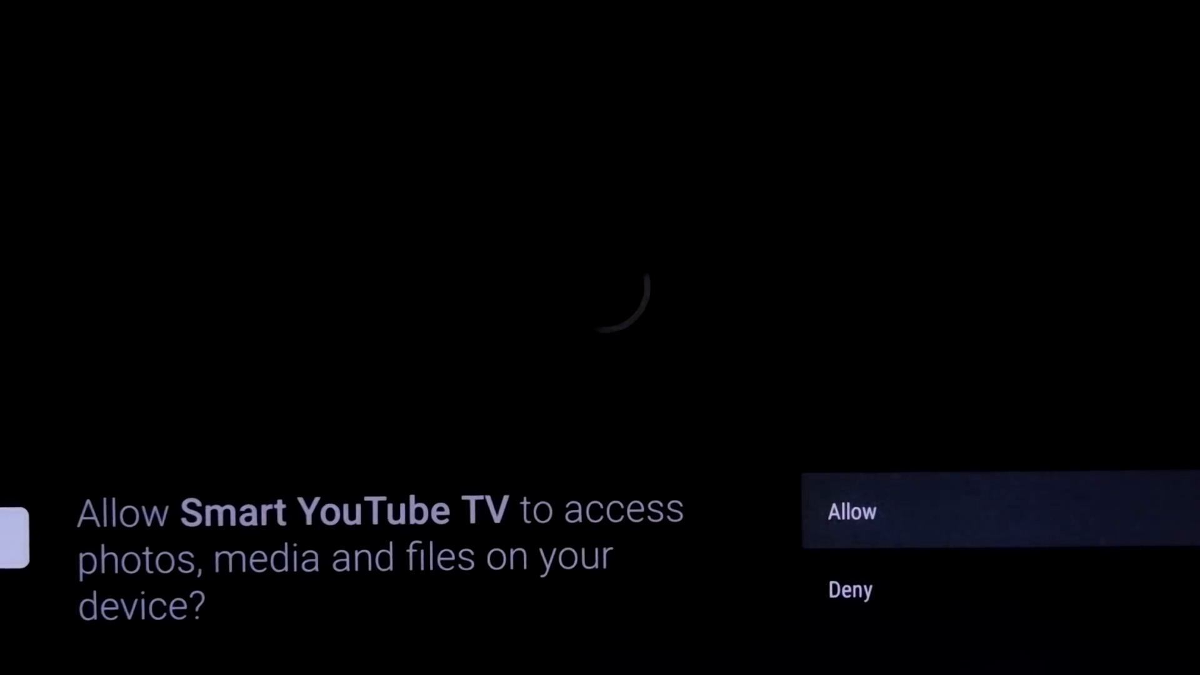
click(851, 511)
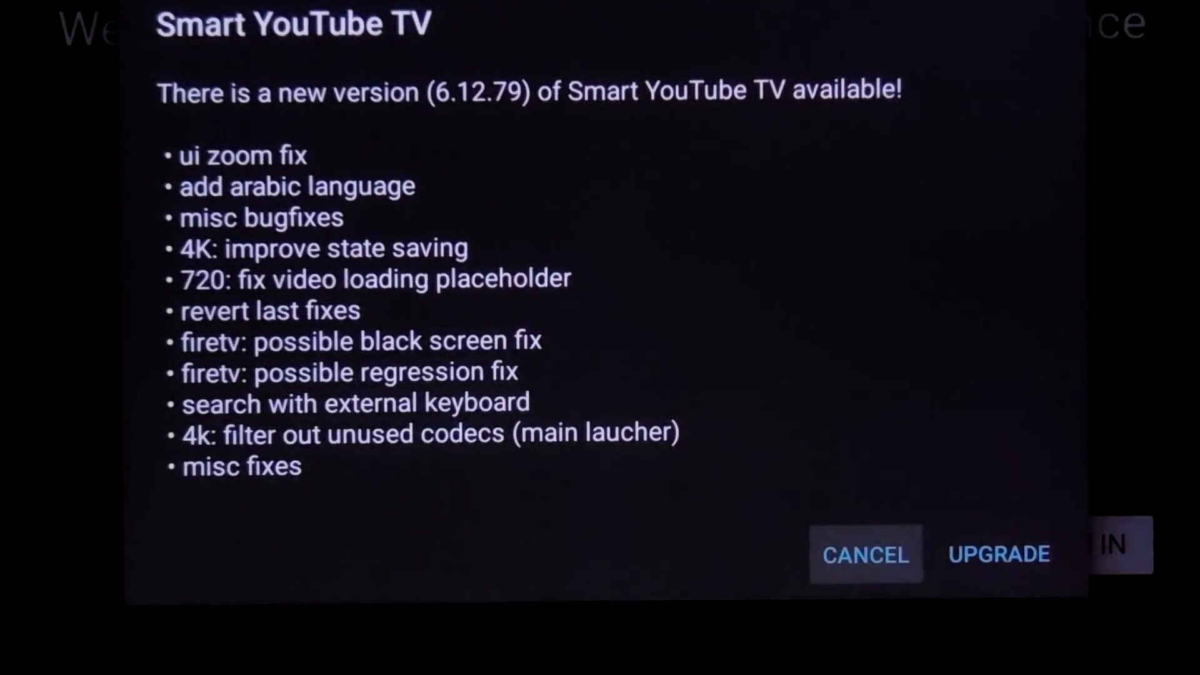
Step: Decline the 6.12.79 upgrade, start YouTube sign-in, then cancel at the activation code screen
click(865, 555)
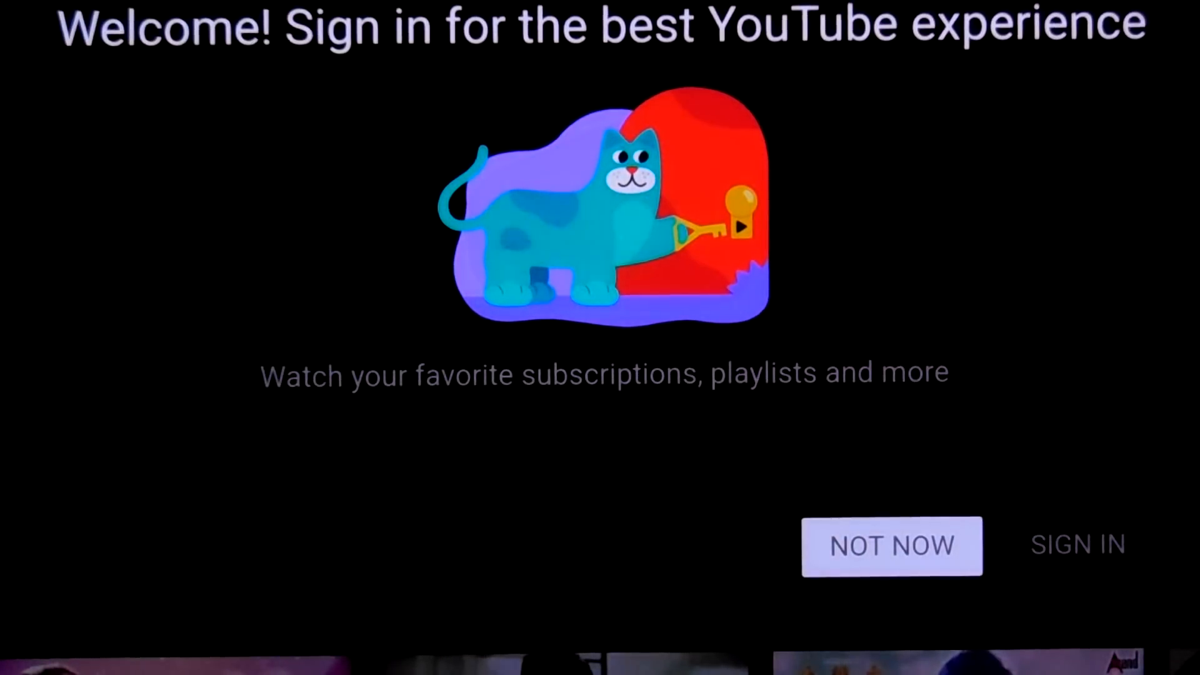
click(891, 546)
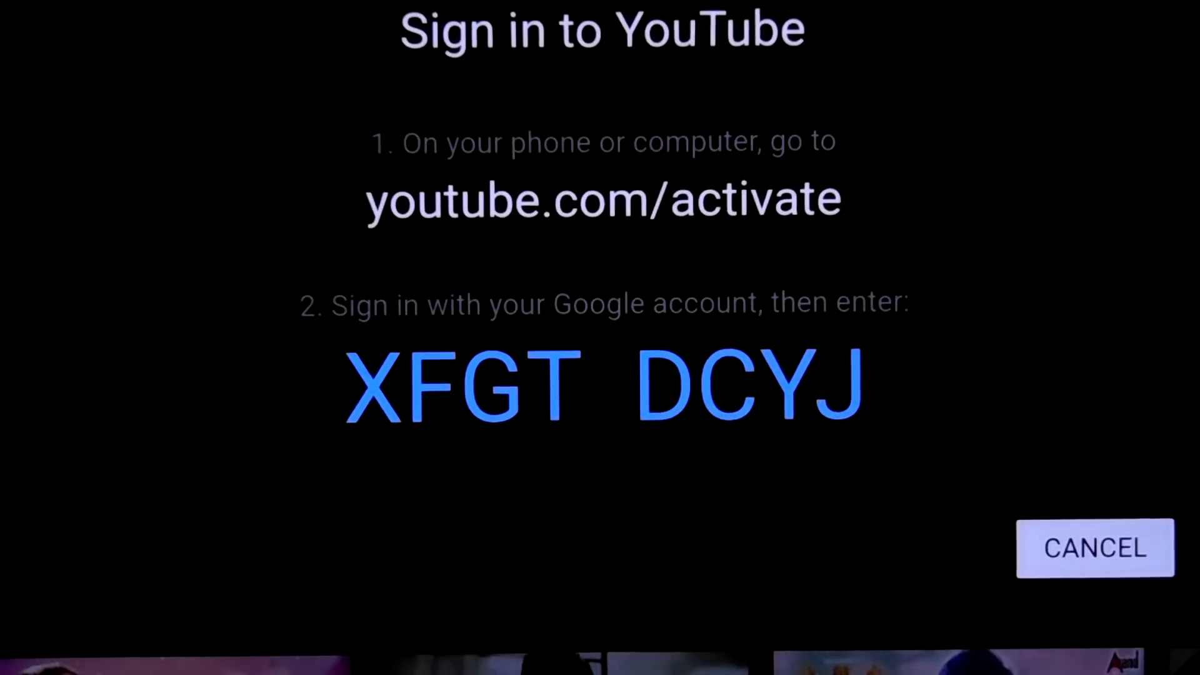
click(1096, 548)
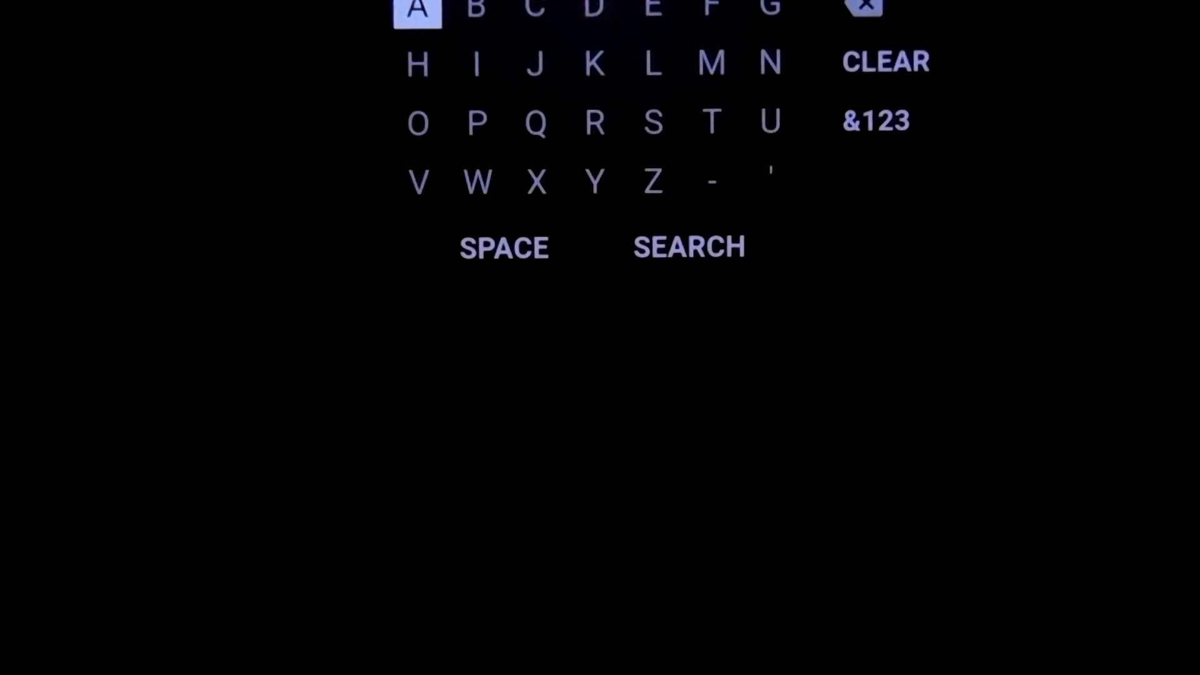
Step: Search for '4k video' with the on-screen keyboard and start one of the 4K demo results
click(534, 11)
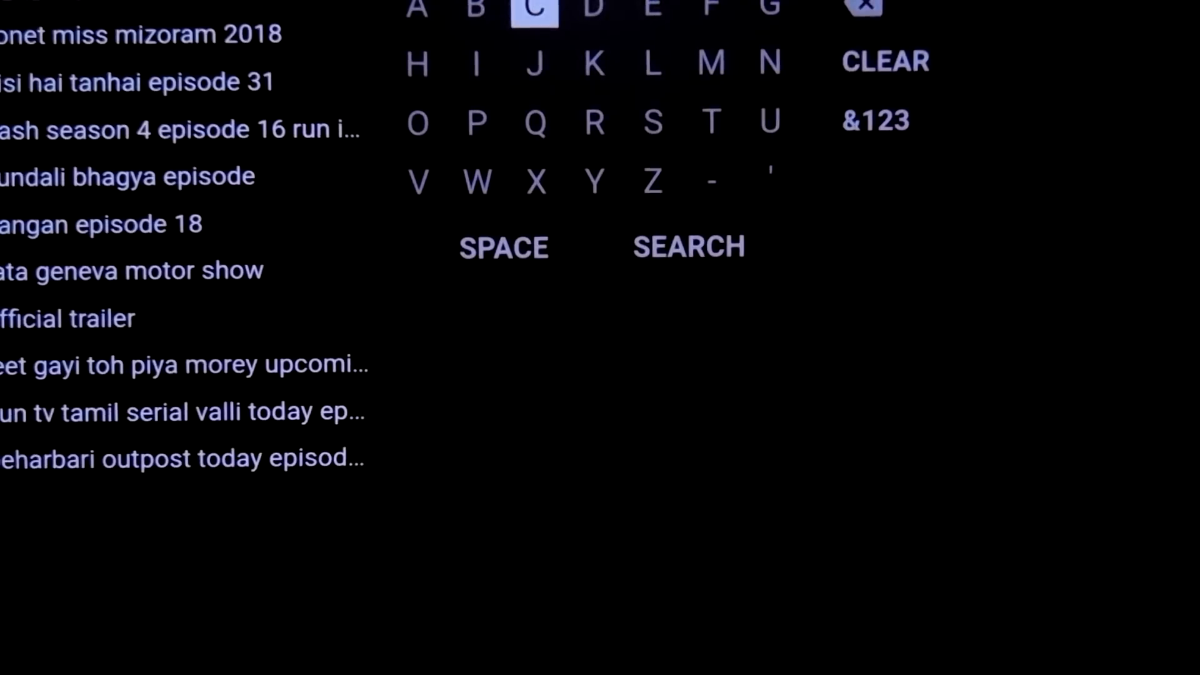
mouse_move(710, 63)
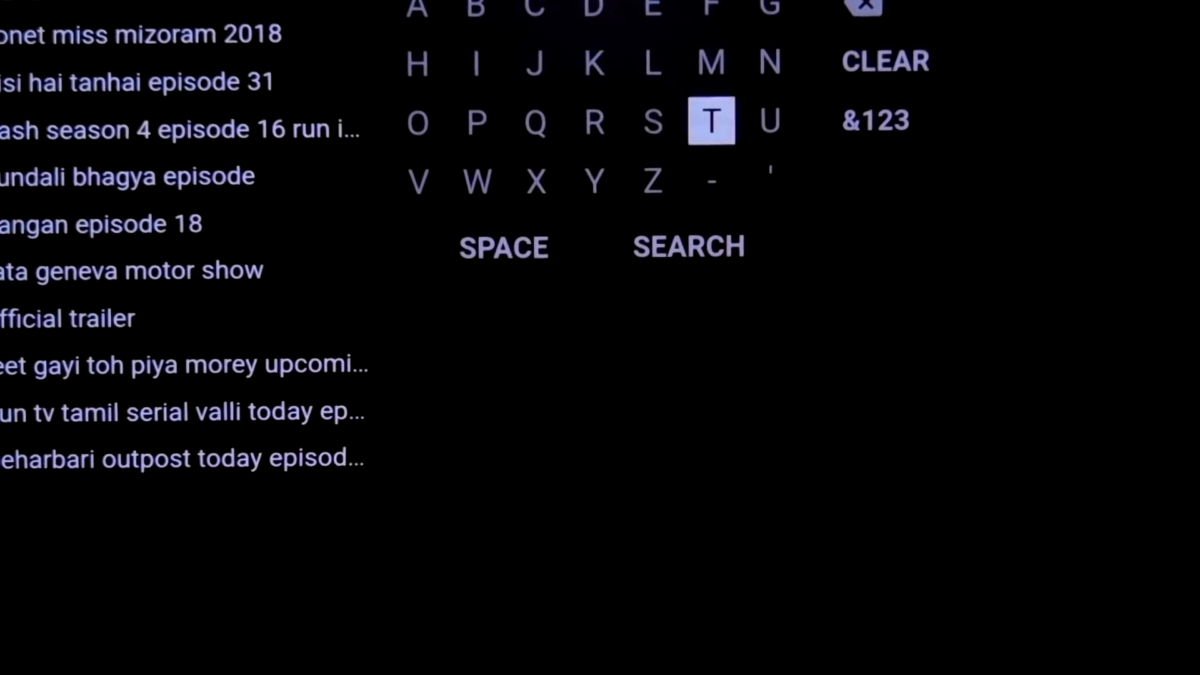
mouse_move(877, 120)
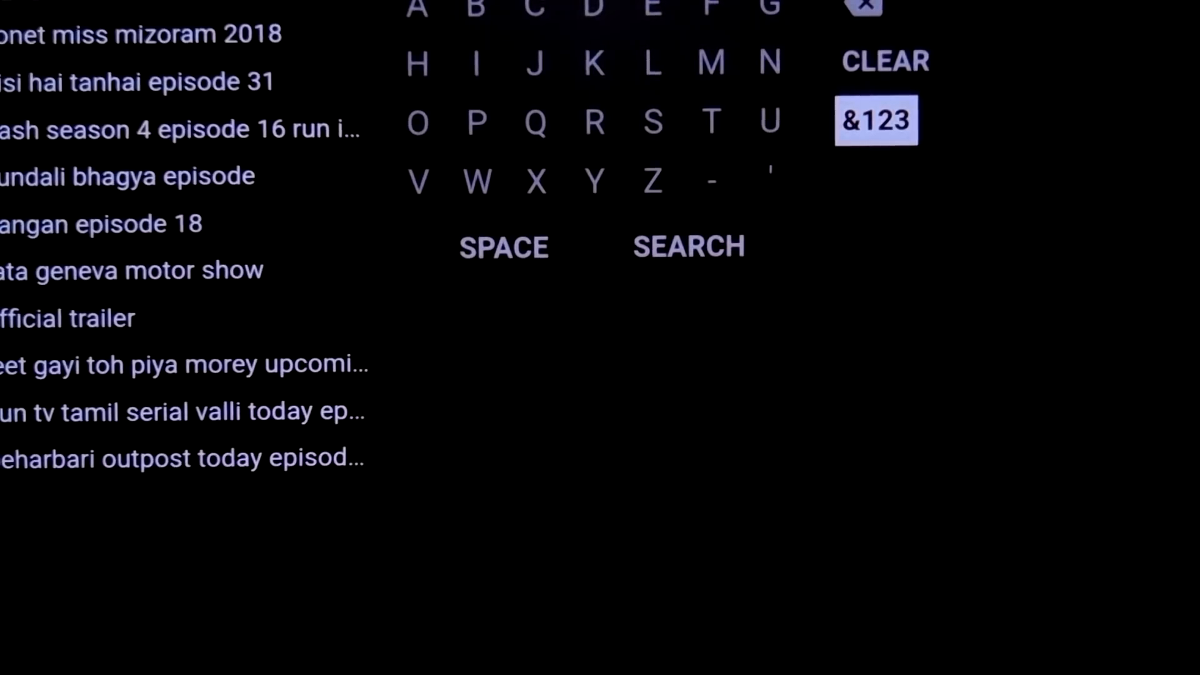
click(876, 120)
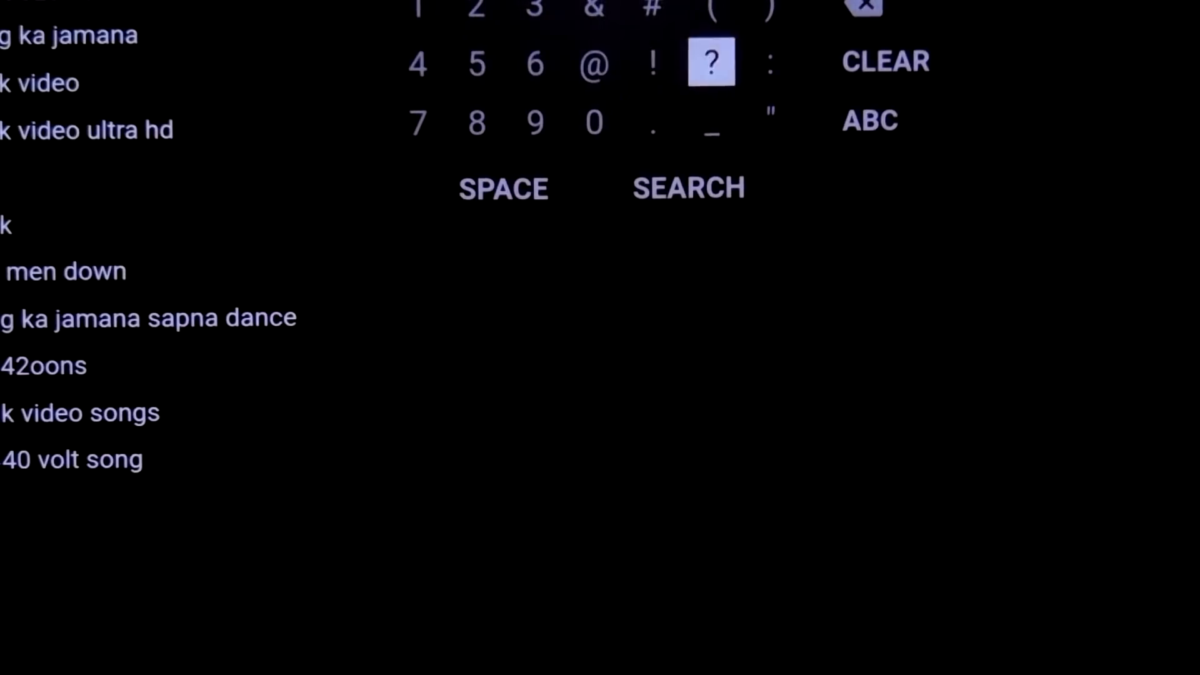
click(868, 121)
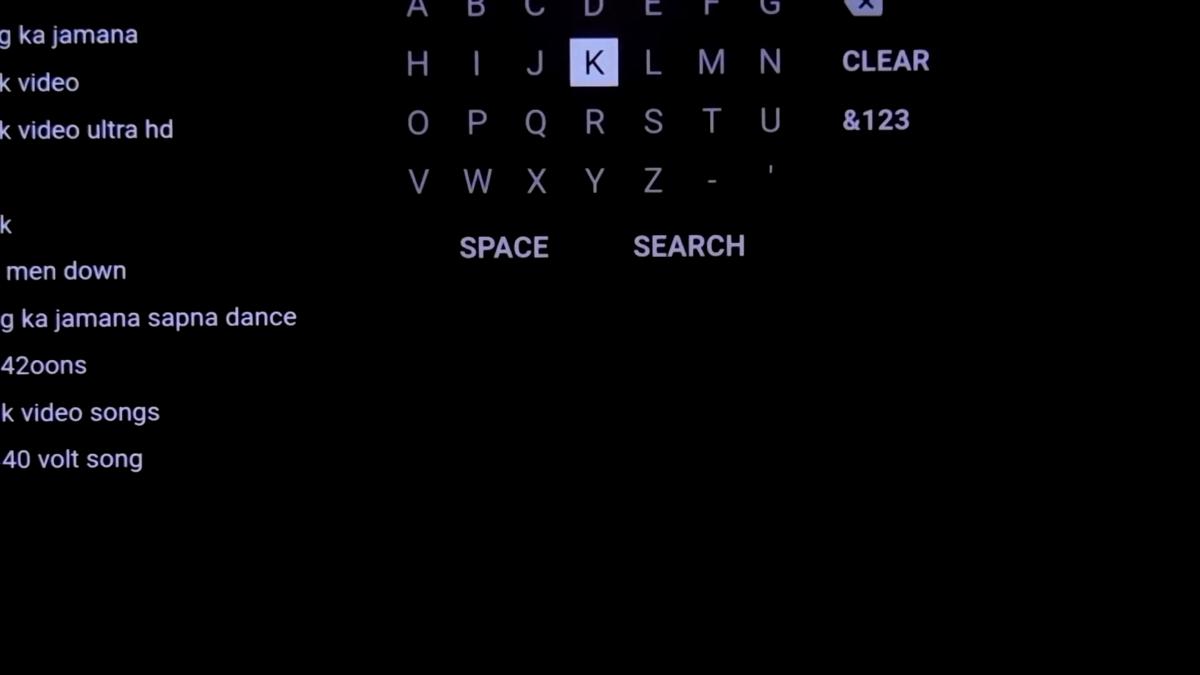
click(687, 246)
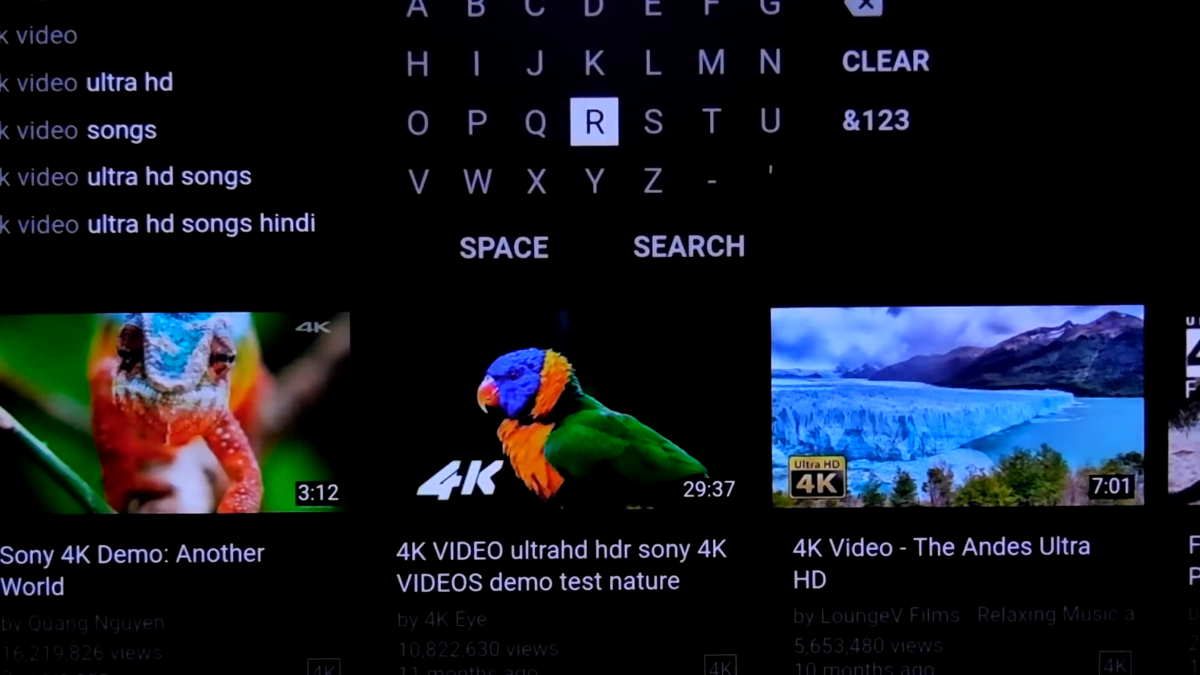
mouse_move(864, 11)
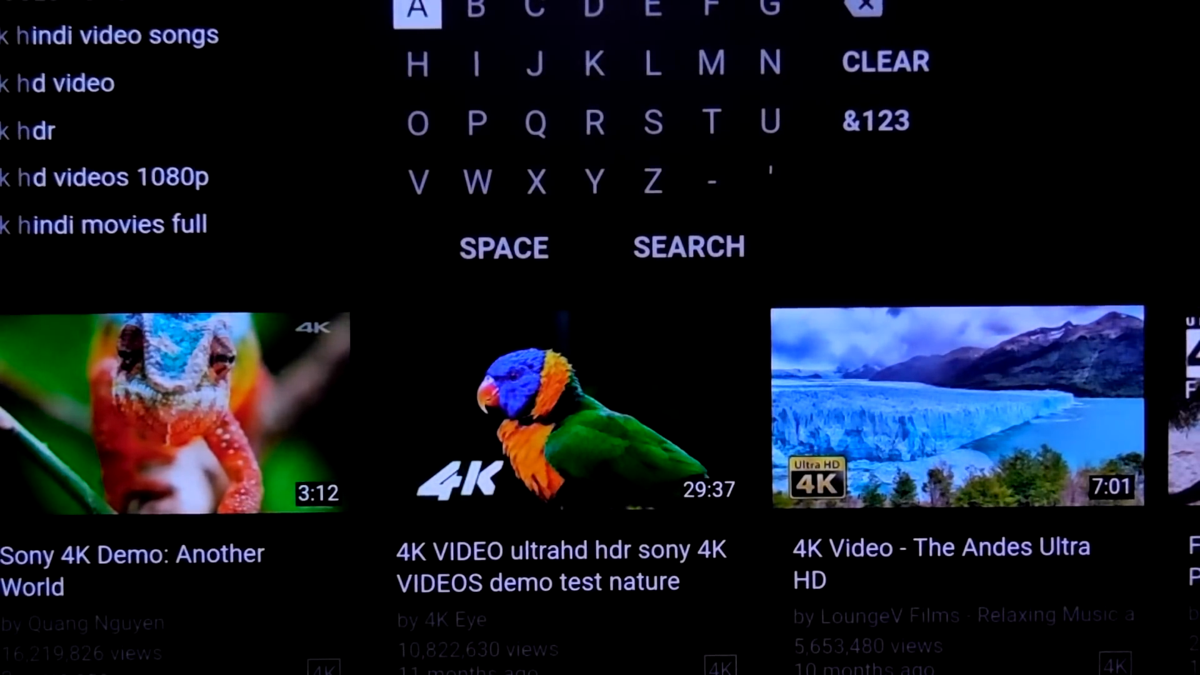
click(418, 8)
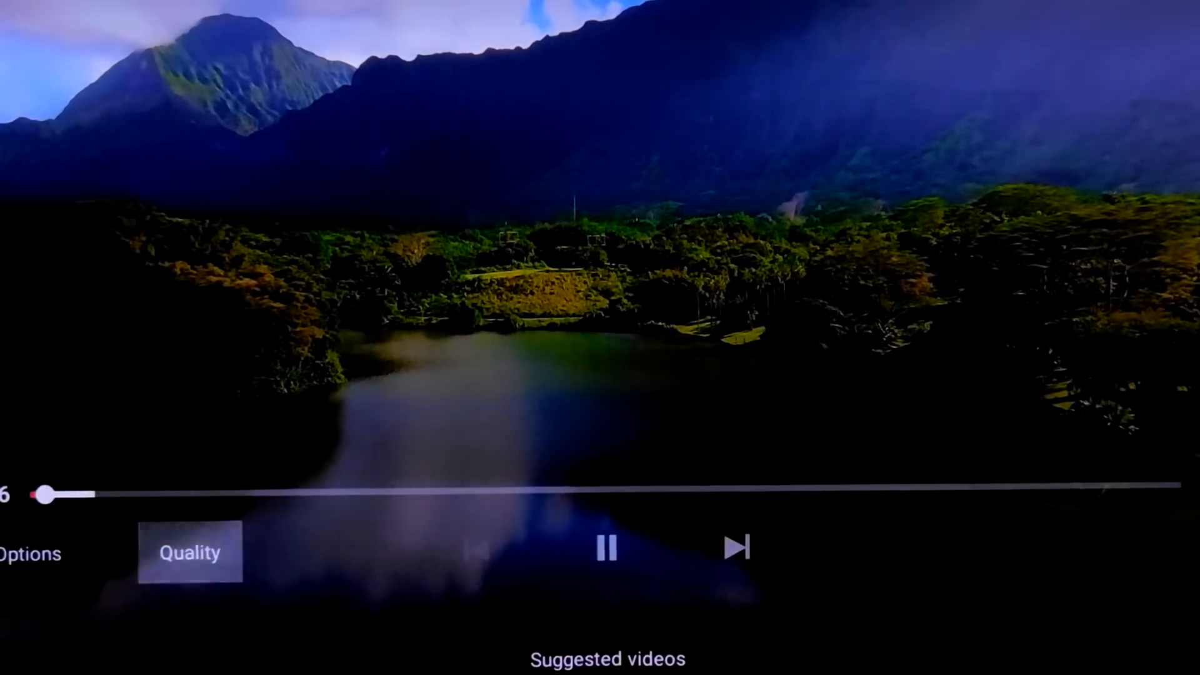
Step: Show the playback statistics overlay and bring up the Quality video track list
click(738, 547)
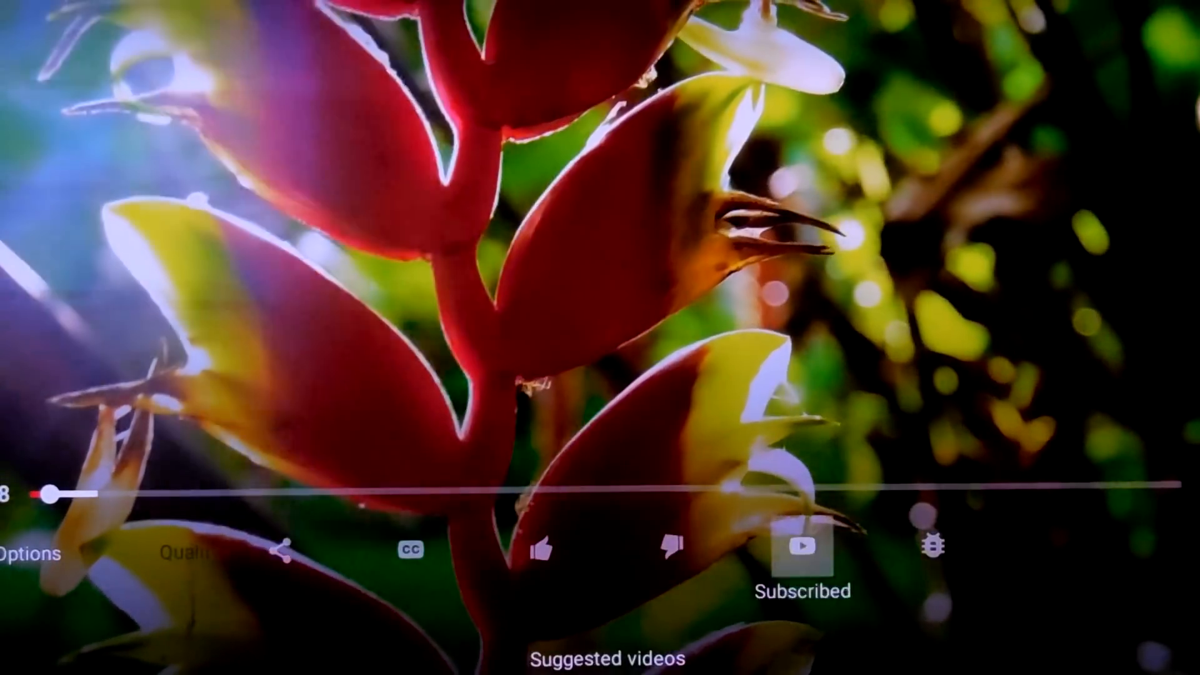
click(930, 546)
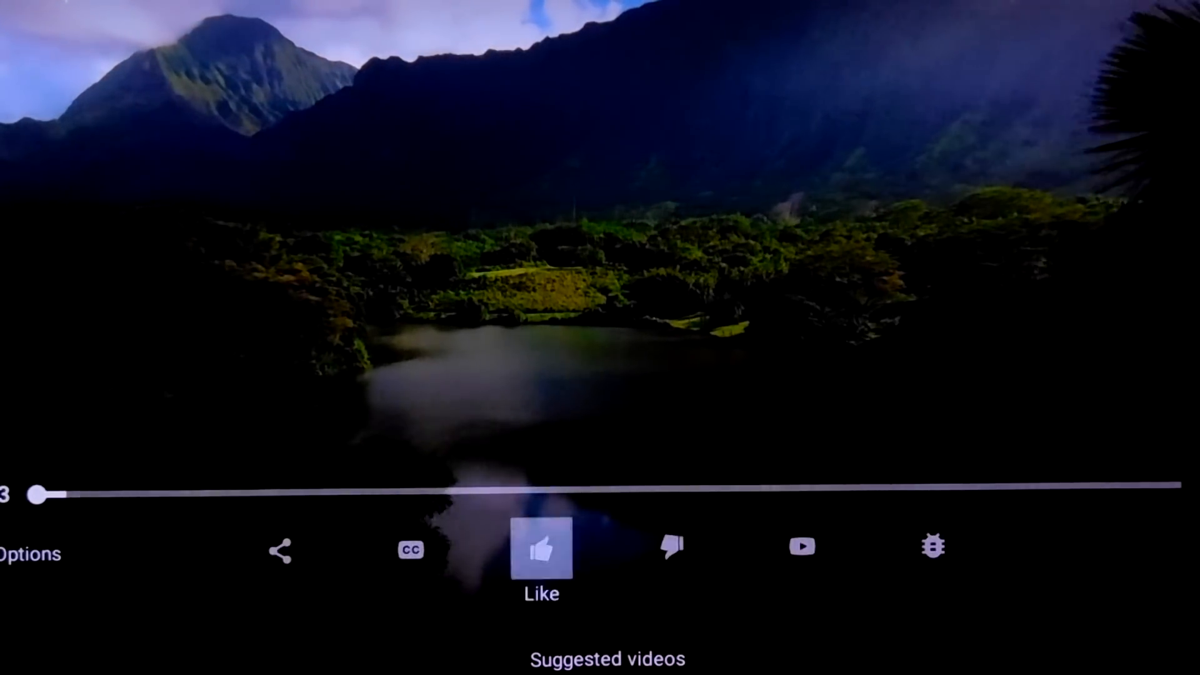
click(932, 547)
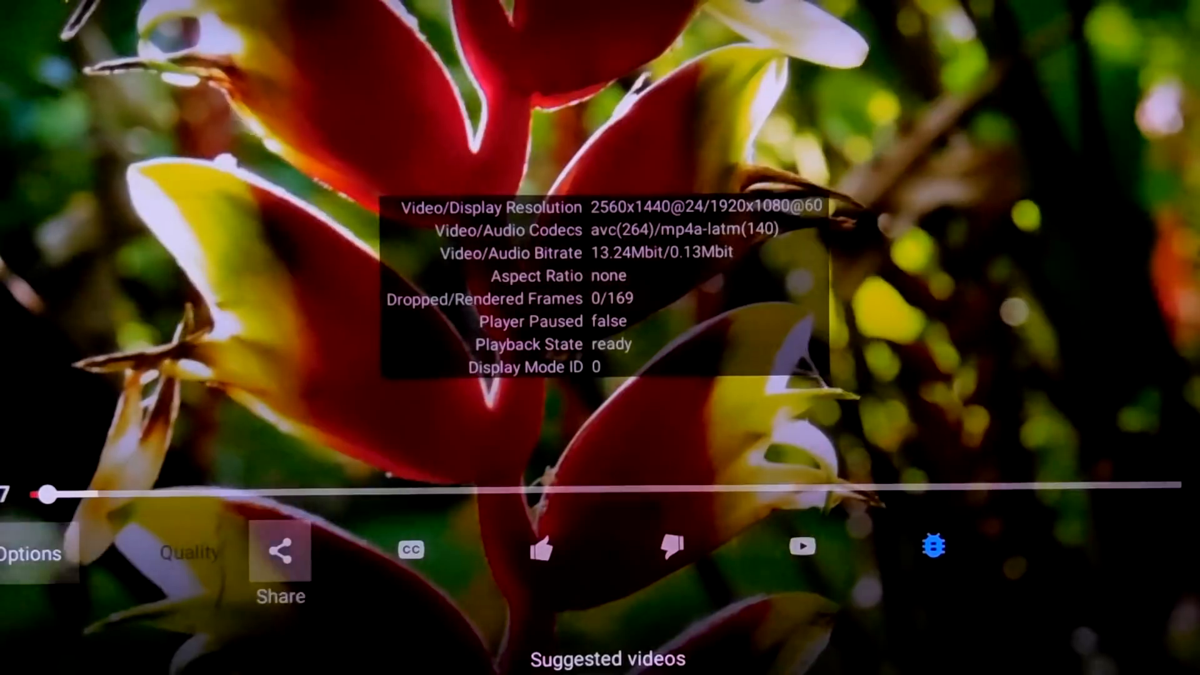
click(190, 554)
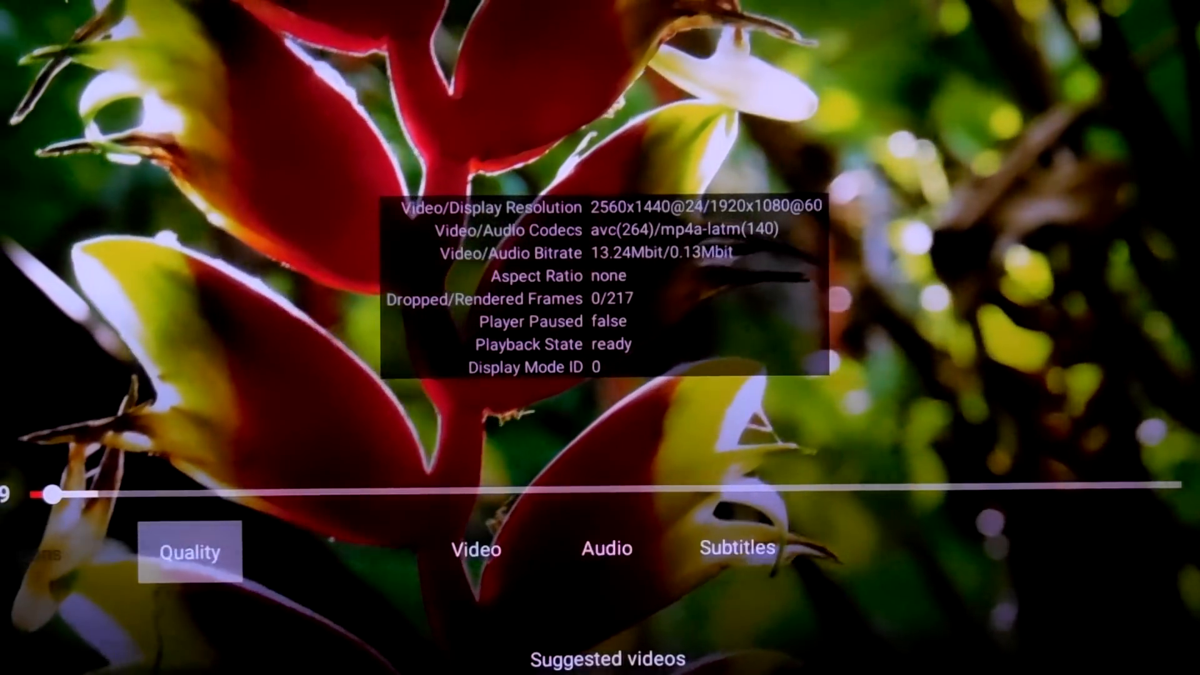
click(475, 549)
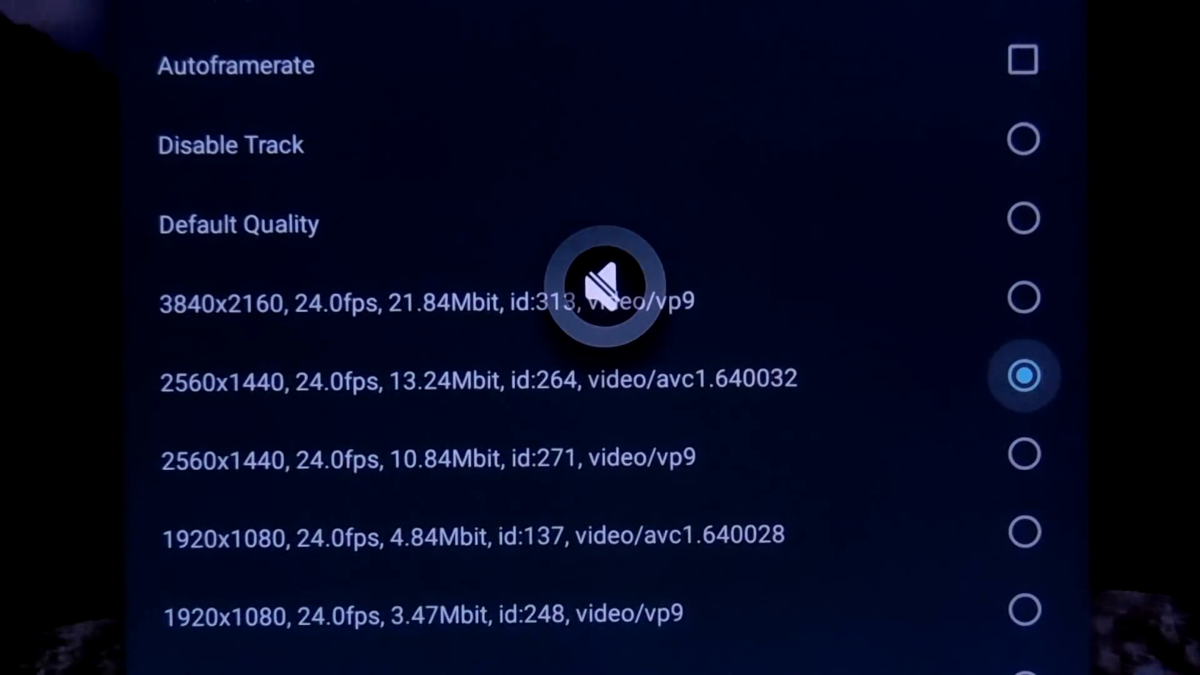
Step: Try the 3840x2160 VP9 track, the 2560x1440 AVC track, then settle on 2560x1440 VP9
click(1022, 299)
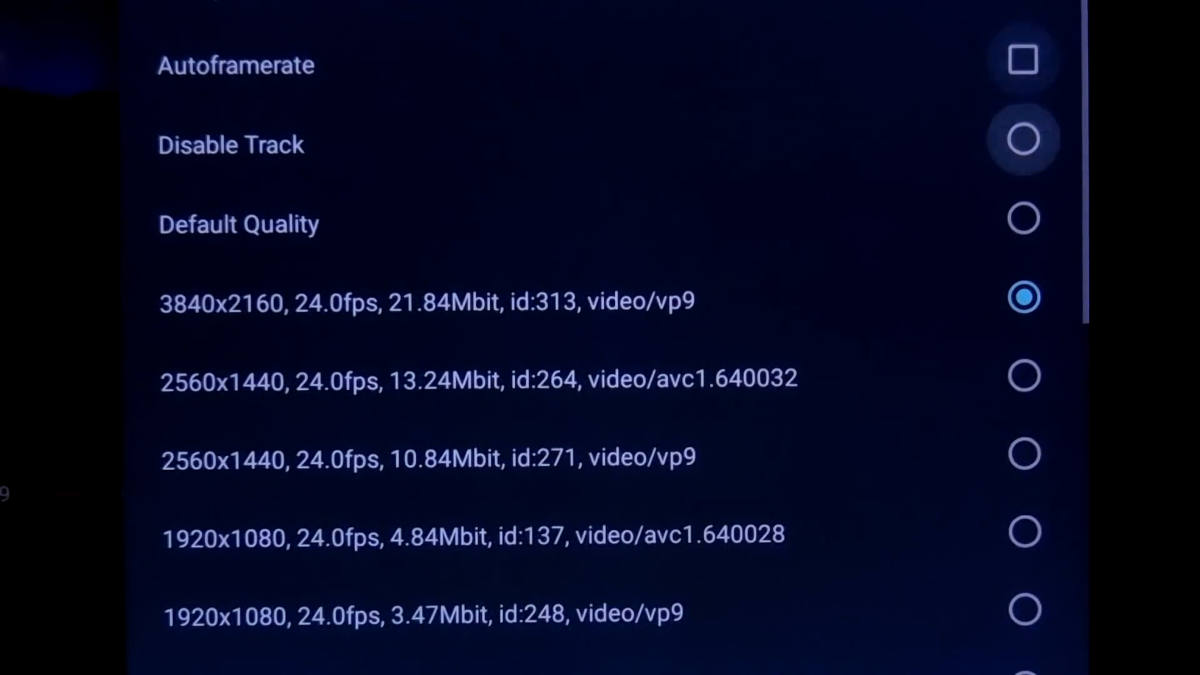
mouse_move(1022, 377)
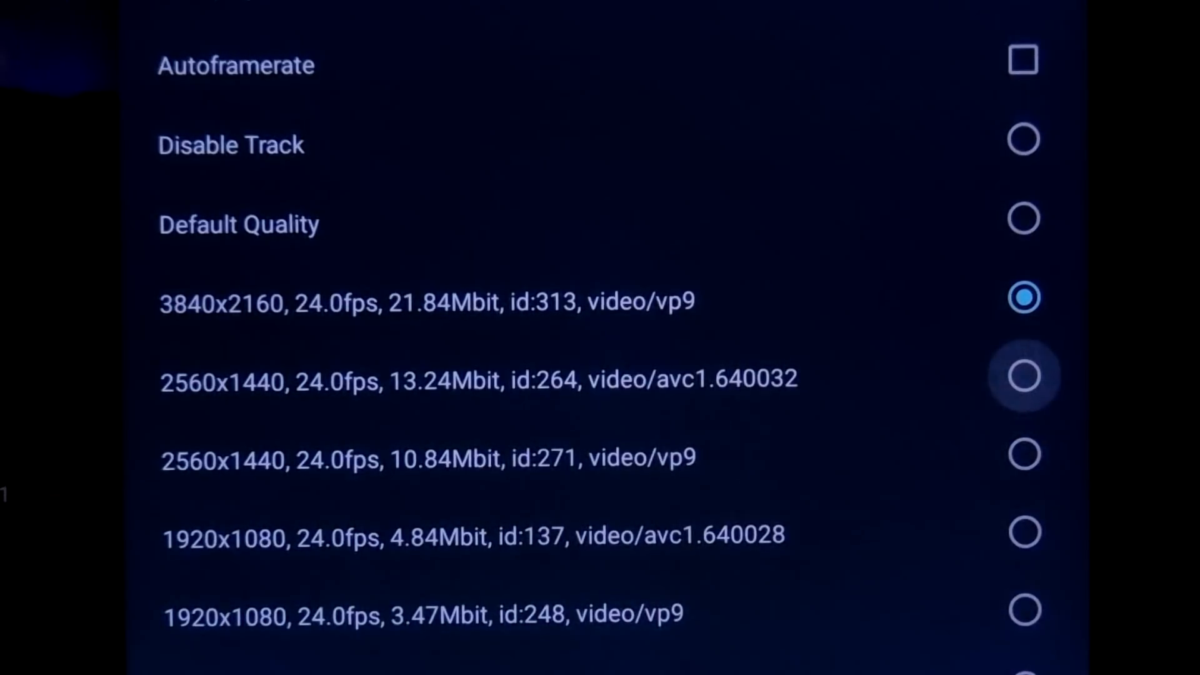
click(1024, 376)
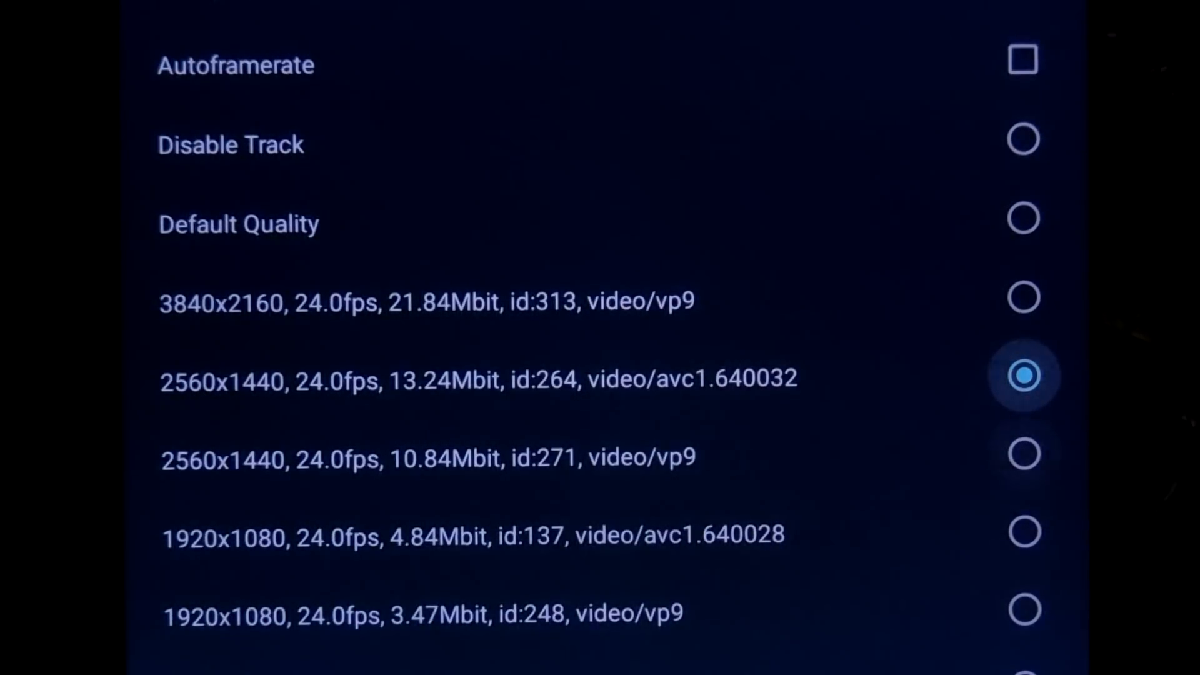
click(1024, 454)
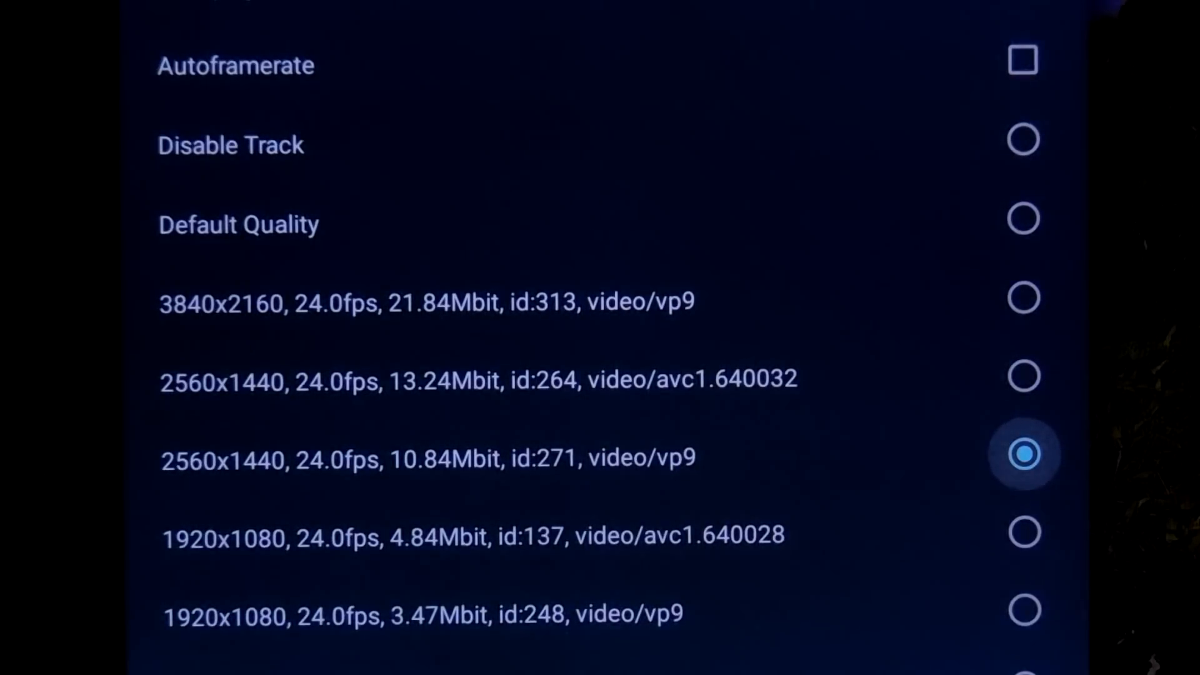
click(1024, 454)
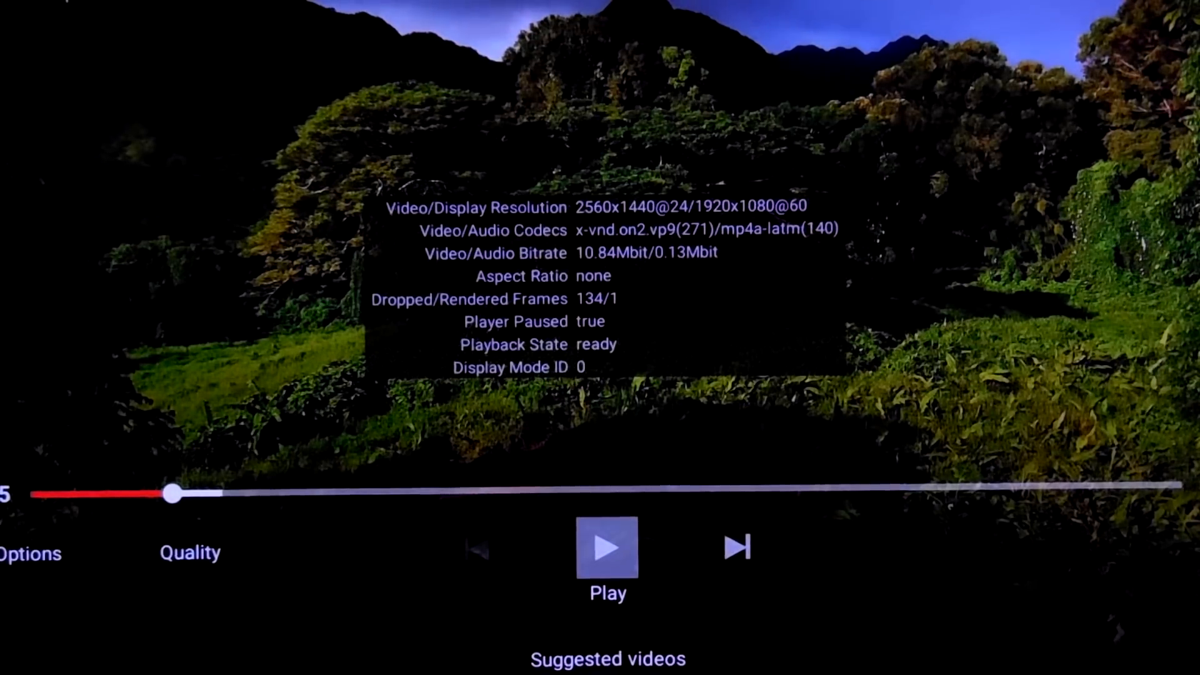
Step: Resume playback and switch to the 854x480, 24fps, 1.03Mbit VP9 track
click(190, 551)
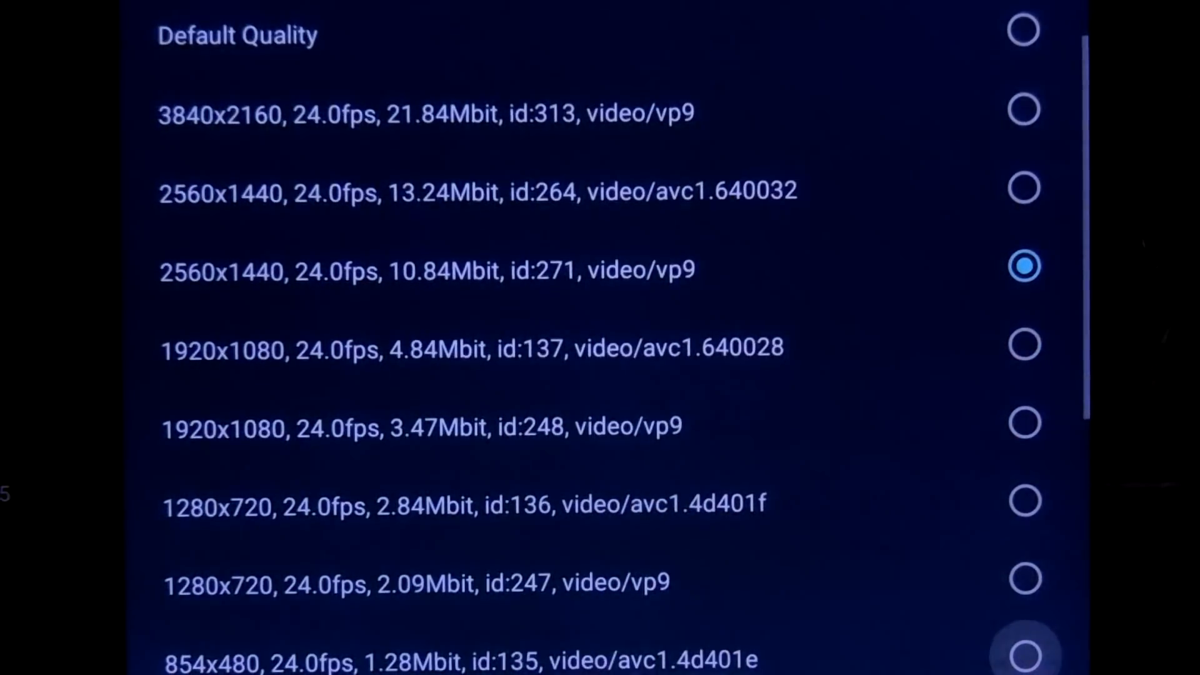
click(1024, 579)
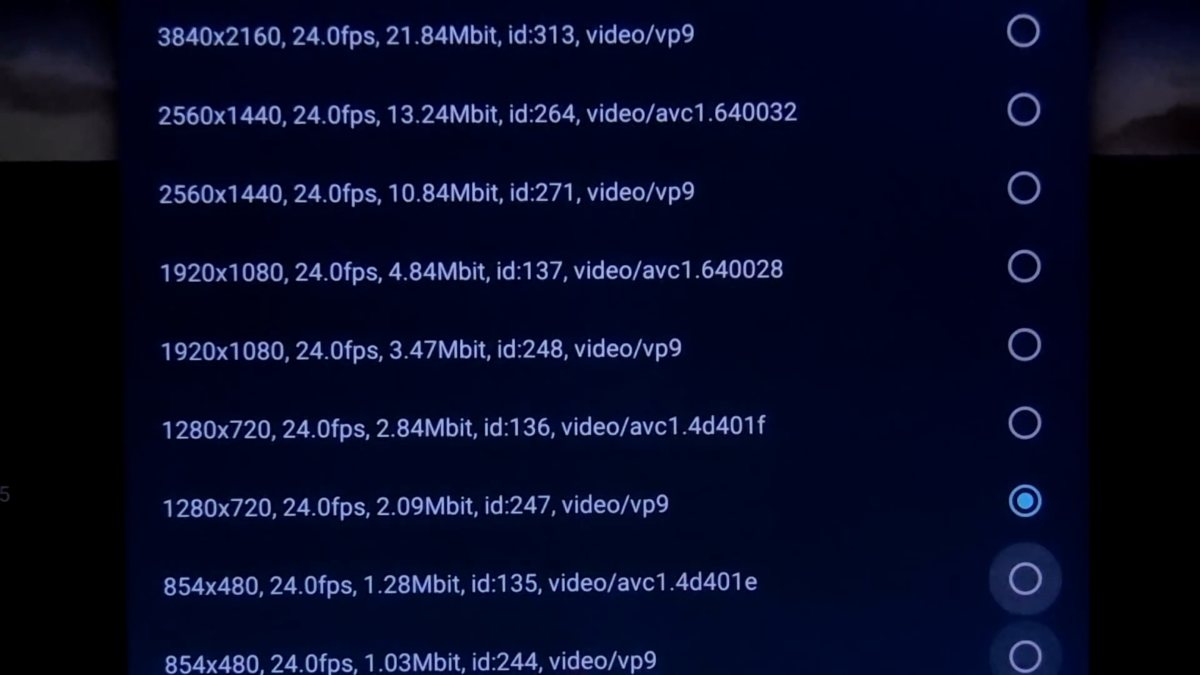
click(1025, 656)
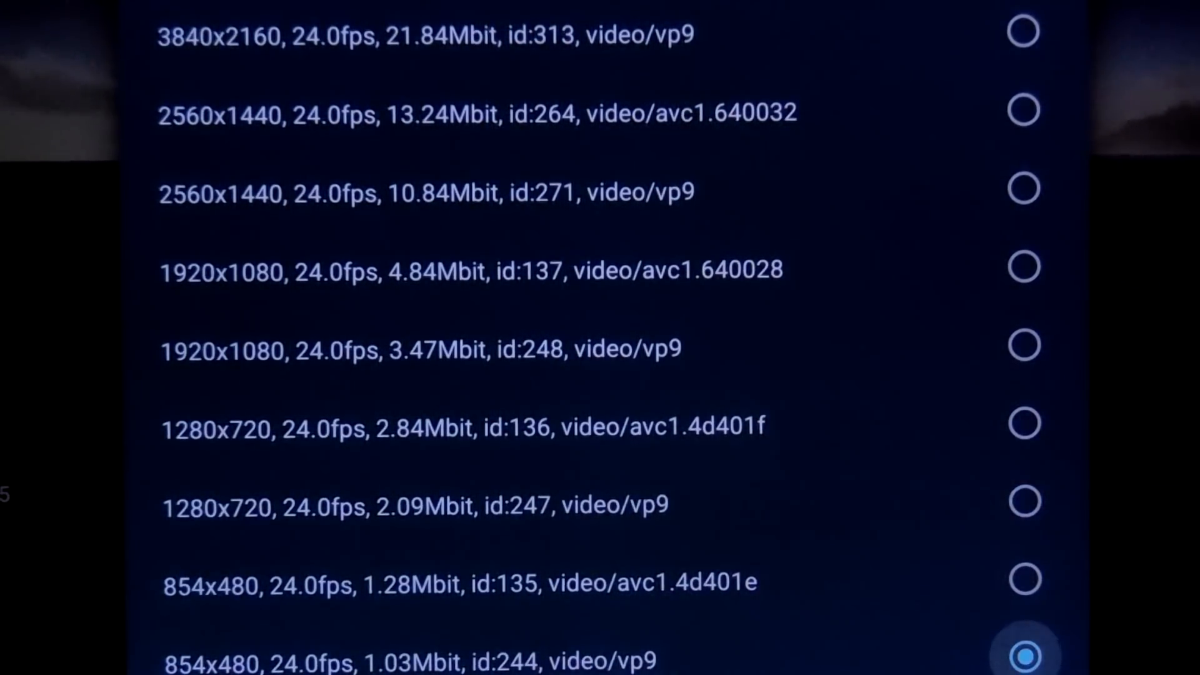
click(1025, 654)
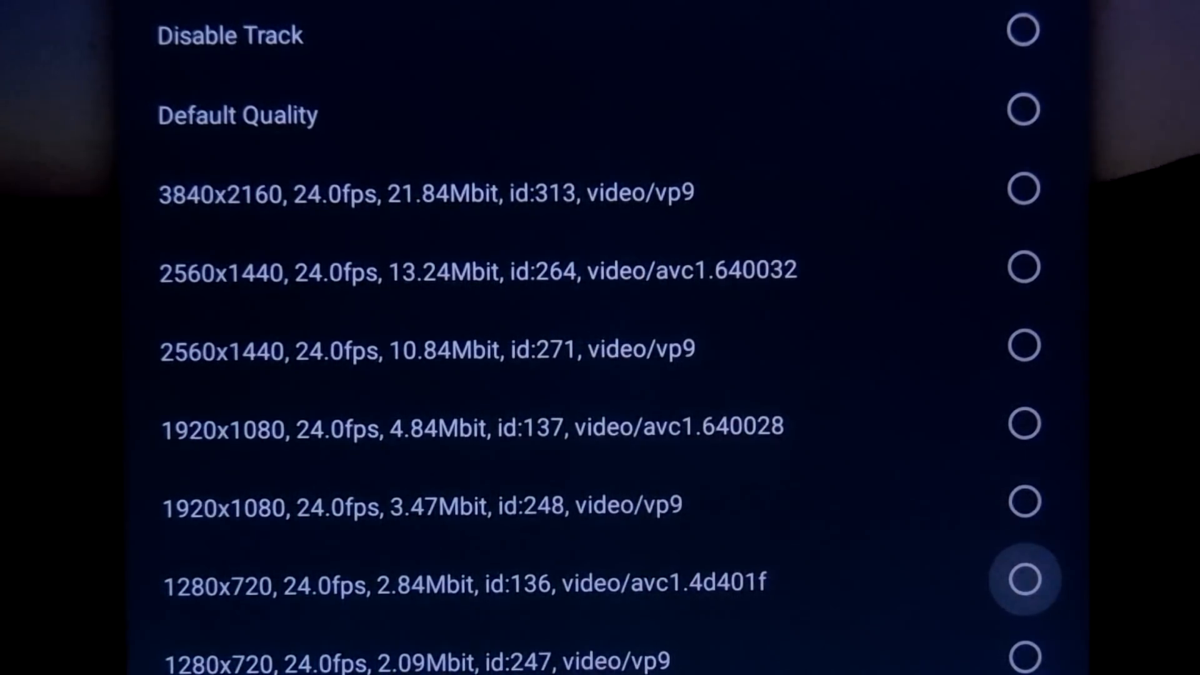
Step: Select 1280x720 VP9, then switch to the 1920x1080, 24fps, 3.47Mbit VP9 track
click(1025, 655)
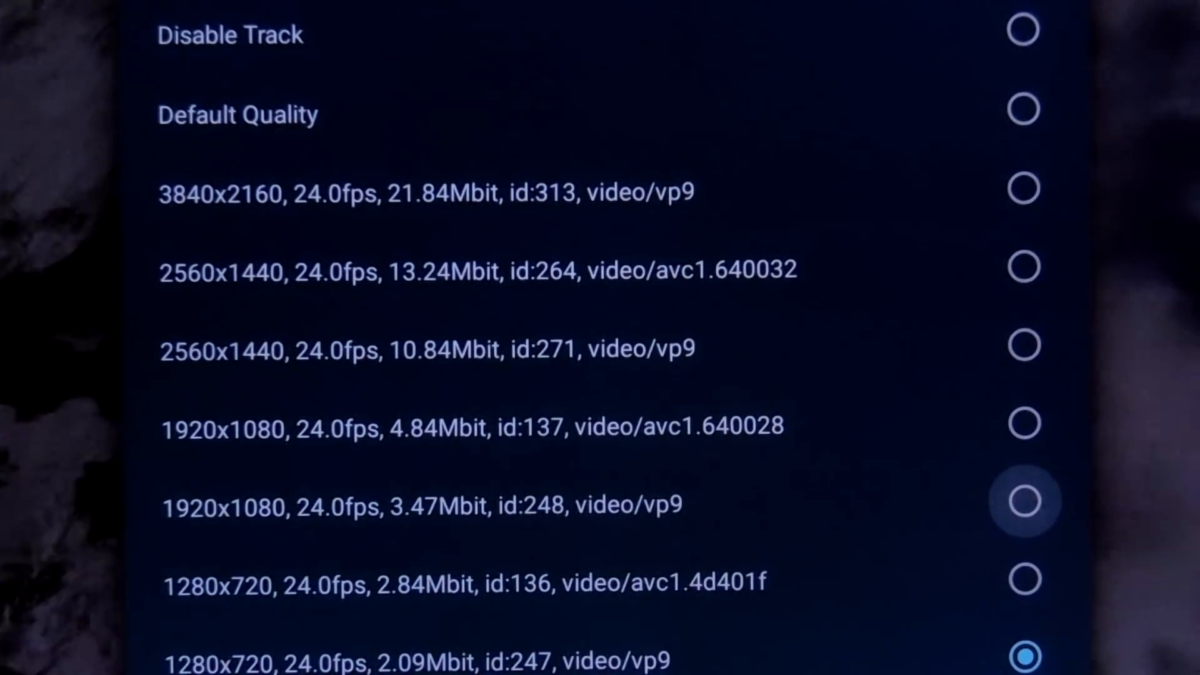
click(1024, 501)
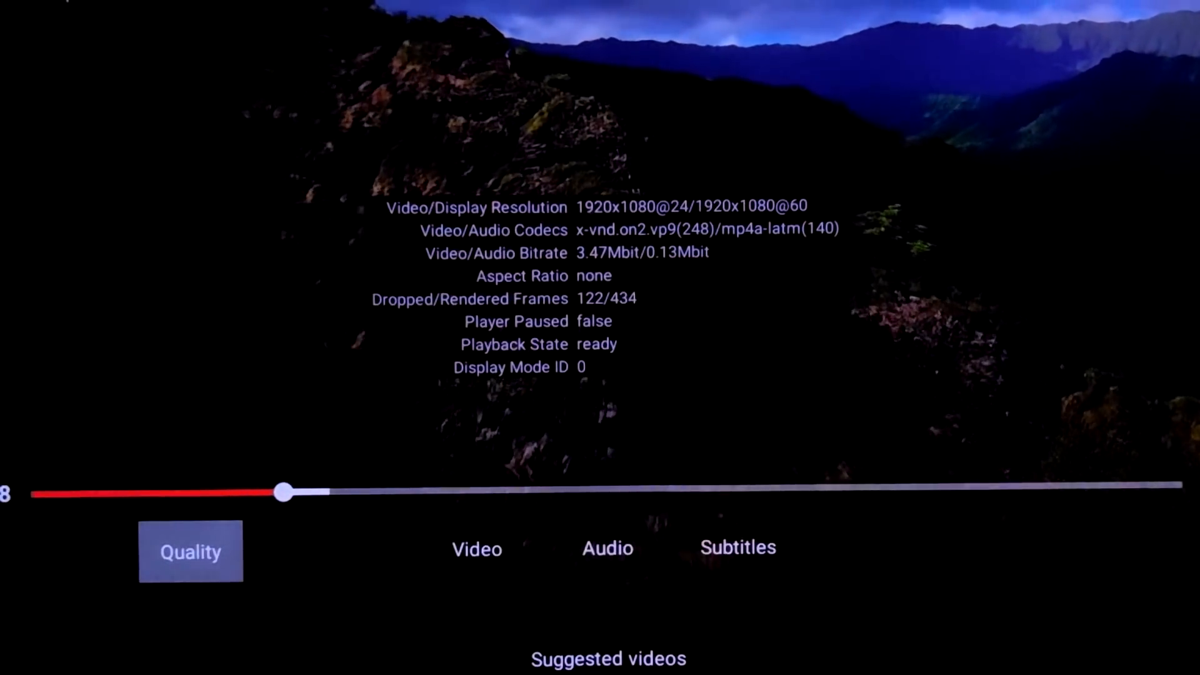
Step: Resume 1920x1080 VP9 playback and watch the Dropped/Rendered Frames counter
click(190, 552)
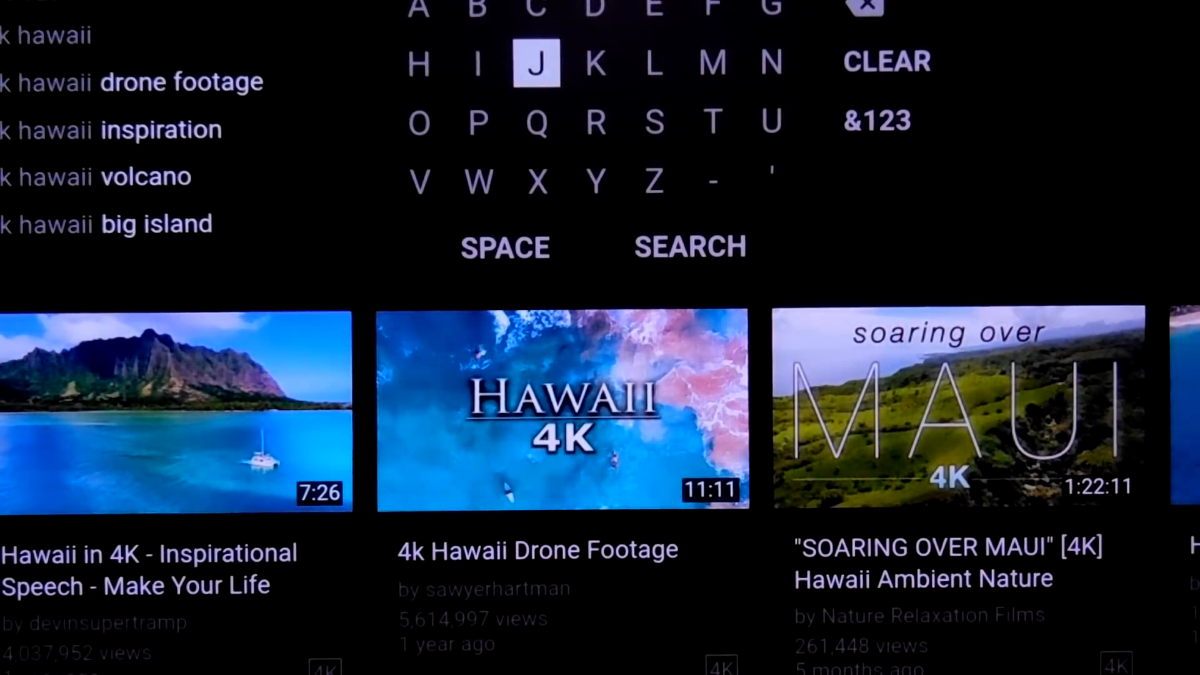
mouse_move(865, 9)
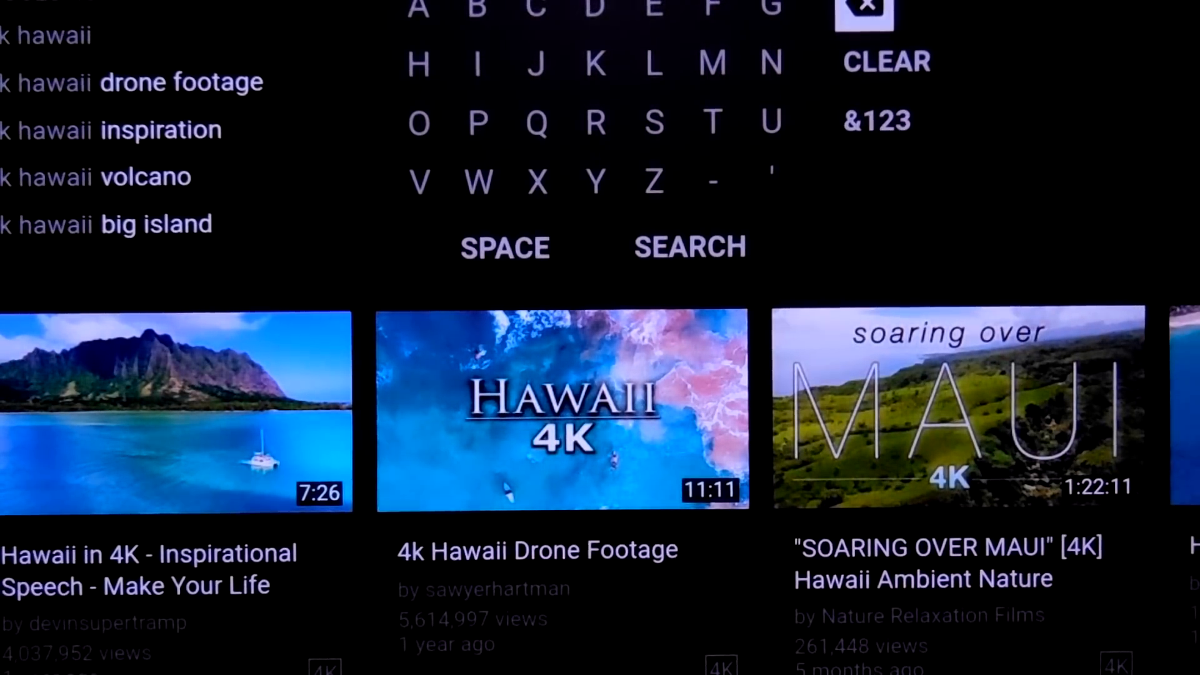
mouse_move(712, 12)
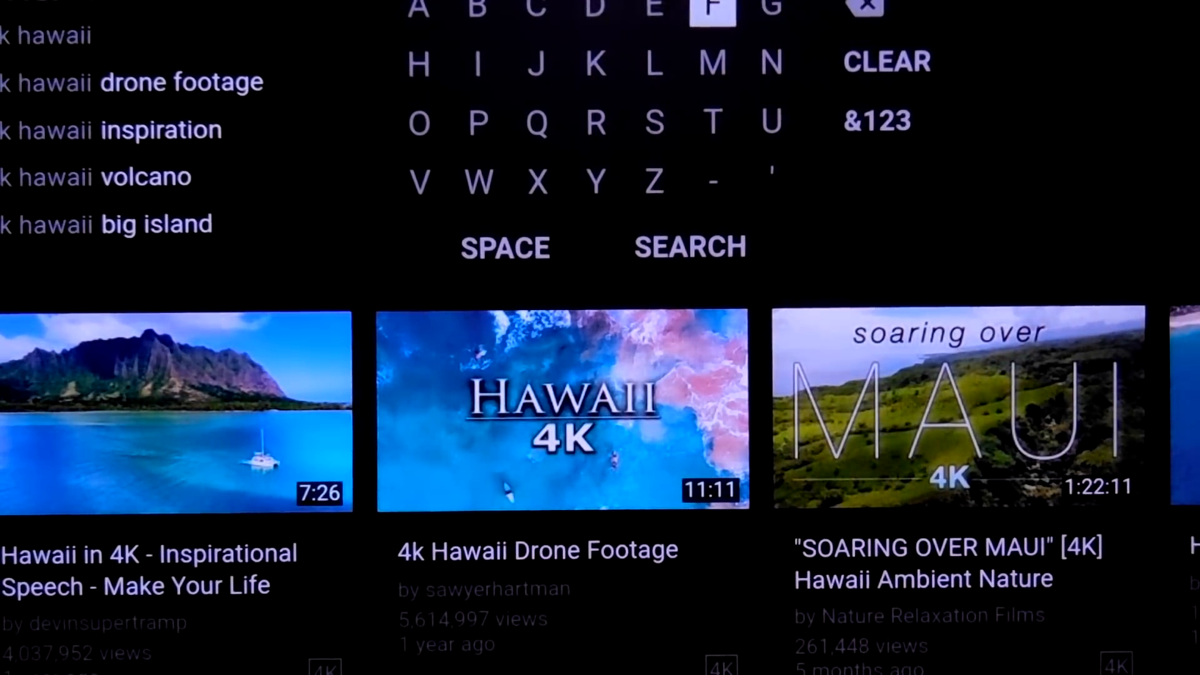
Step: Switch the keyboard to &123 and rerun the Hawaii search
click(878, 121)
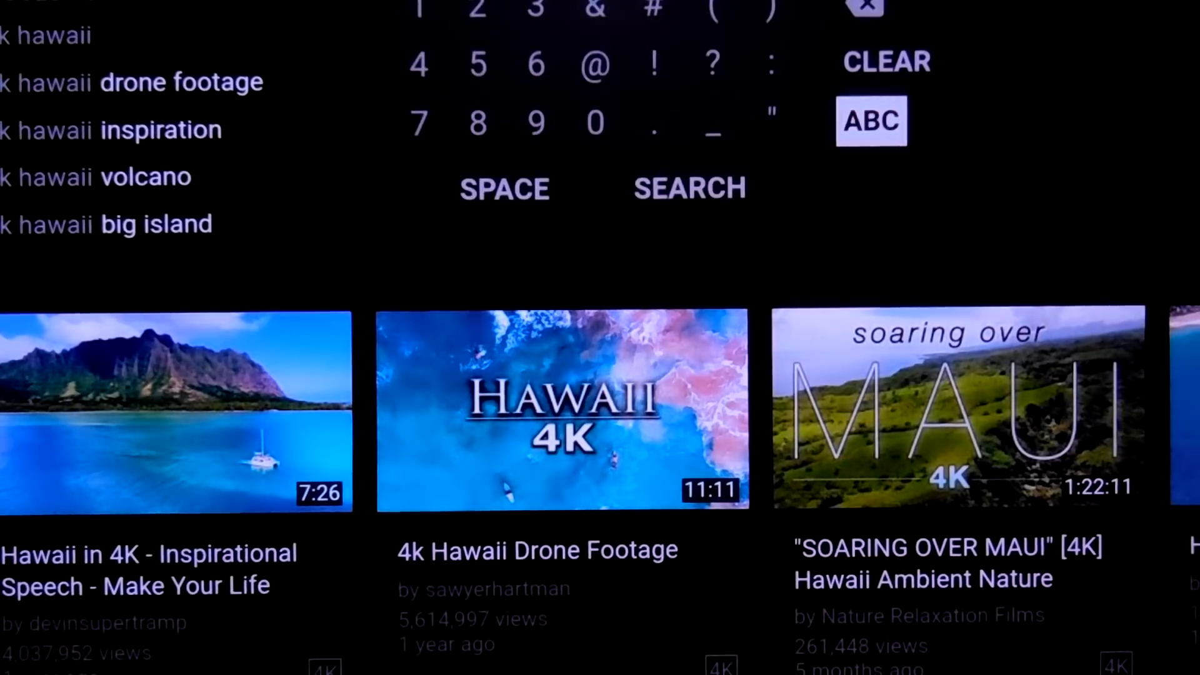
mouse_move(596, 64)
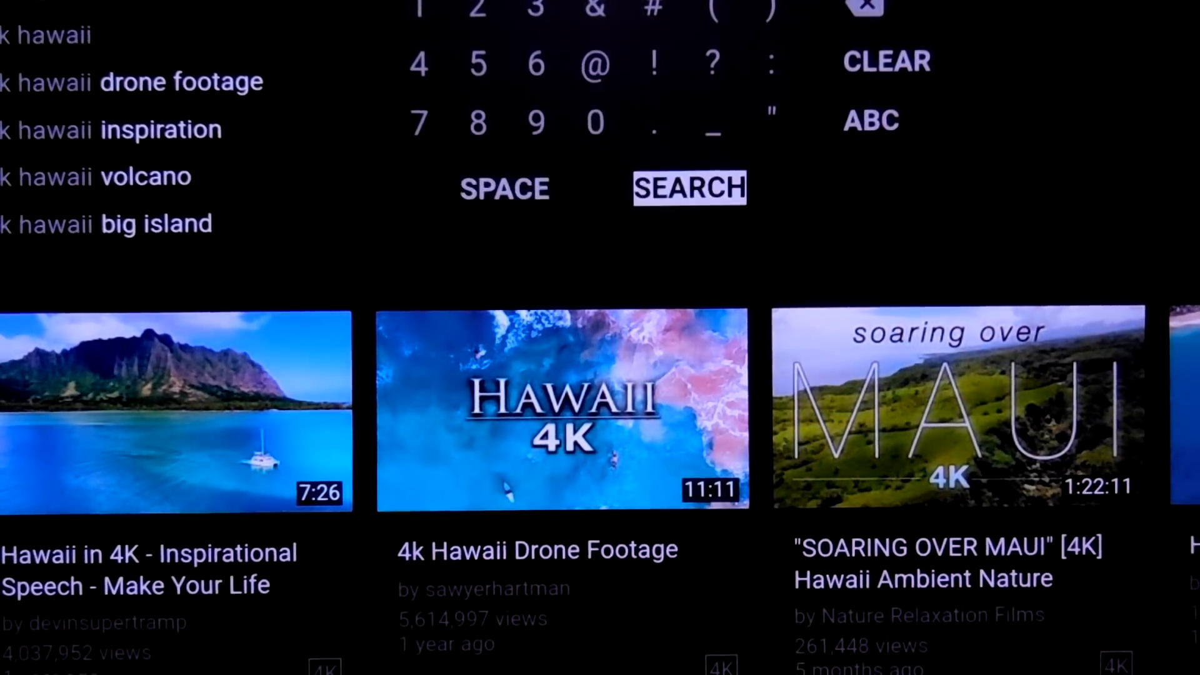
click(688, 189)
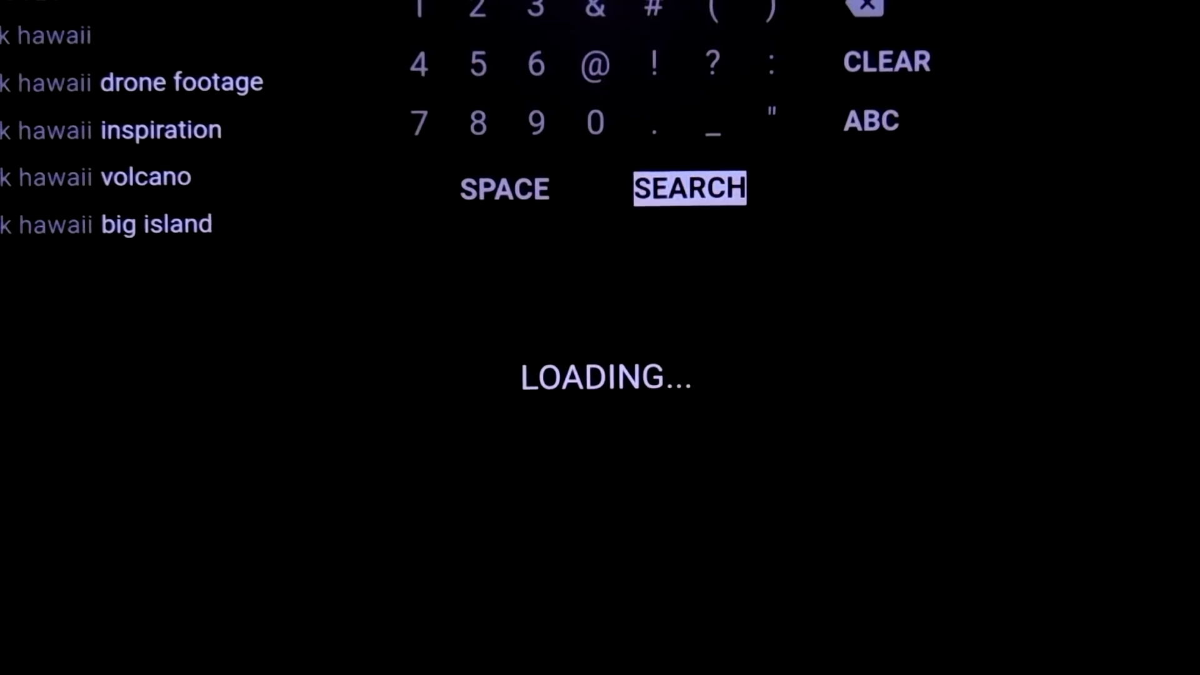
mouse_move(595, 122)
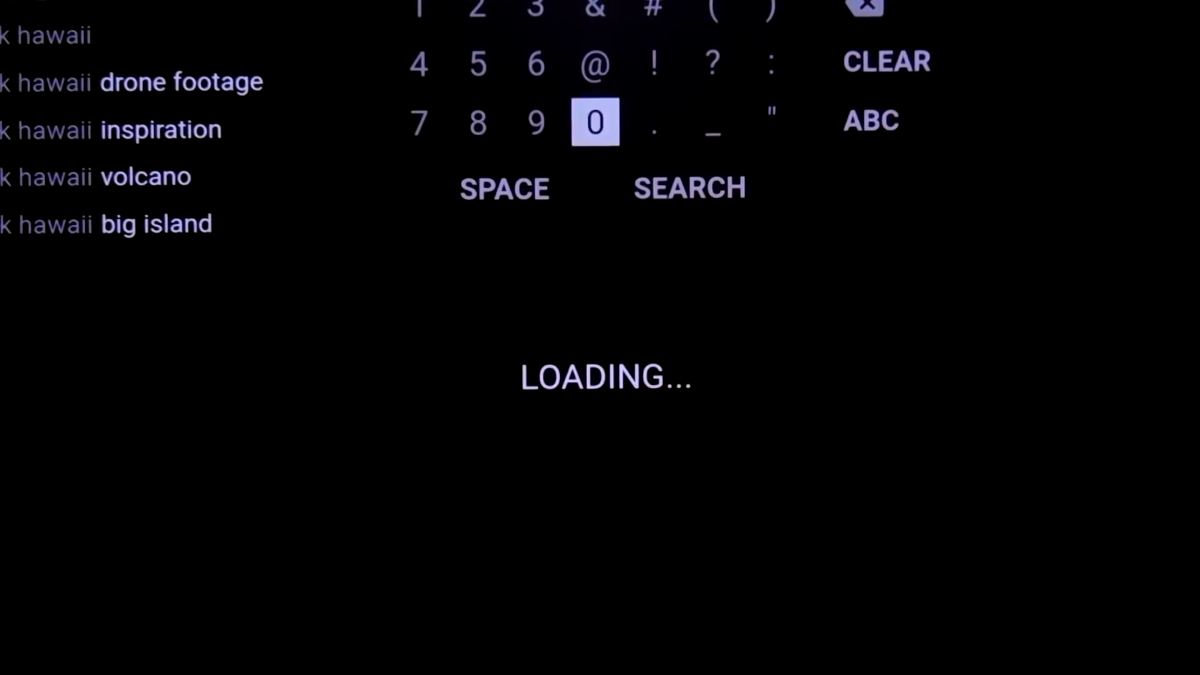
mouse_move(864, 12)
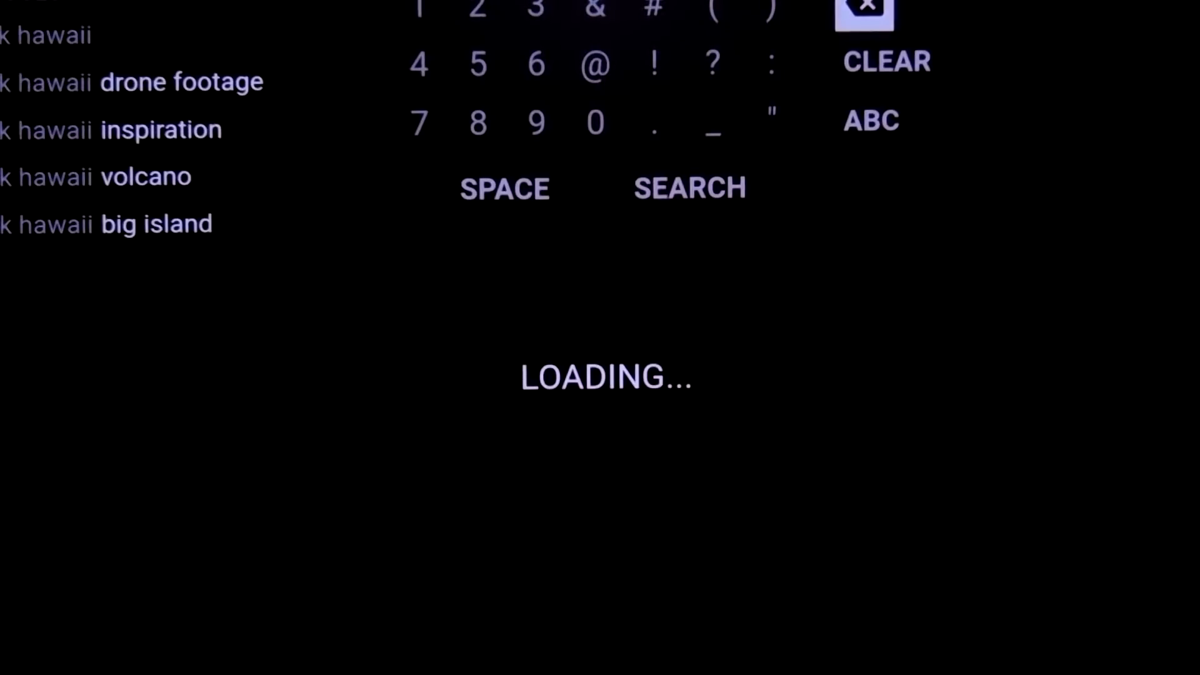
mouse_move(503, 188)
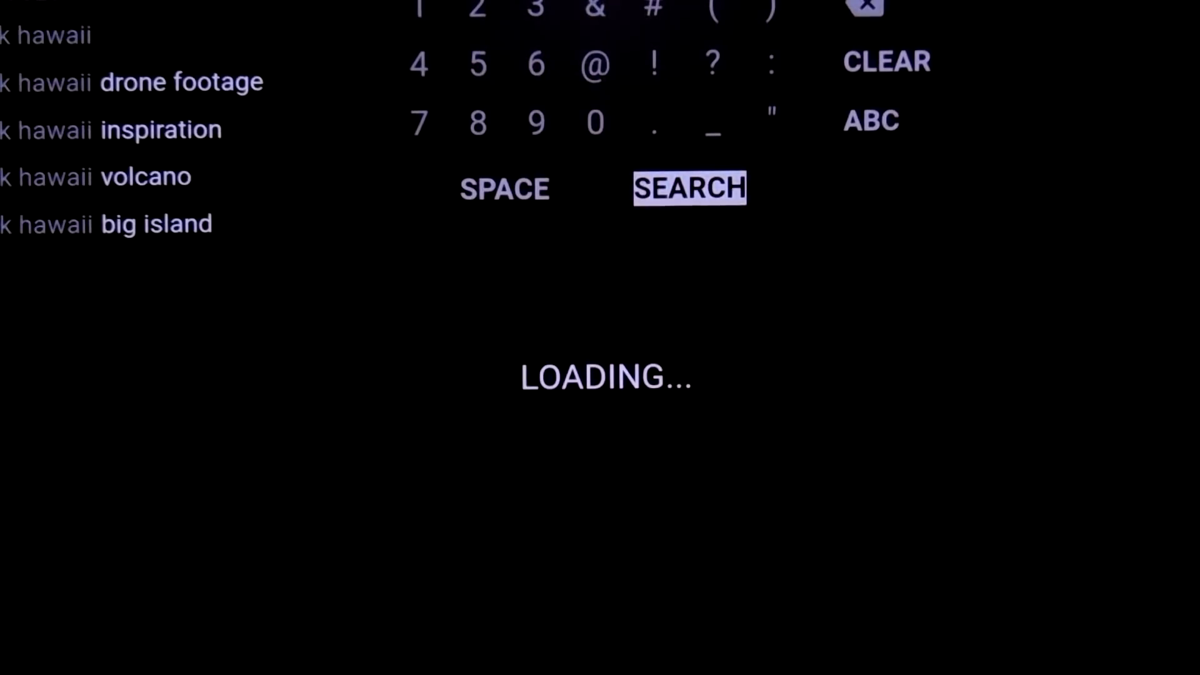
mouse_move(535, 63)
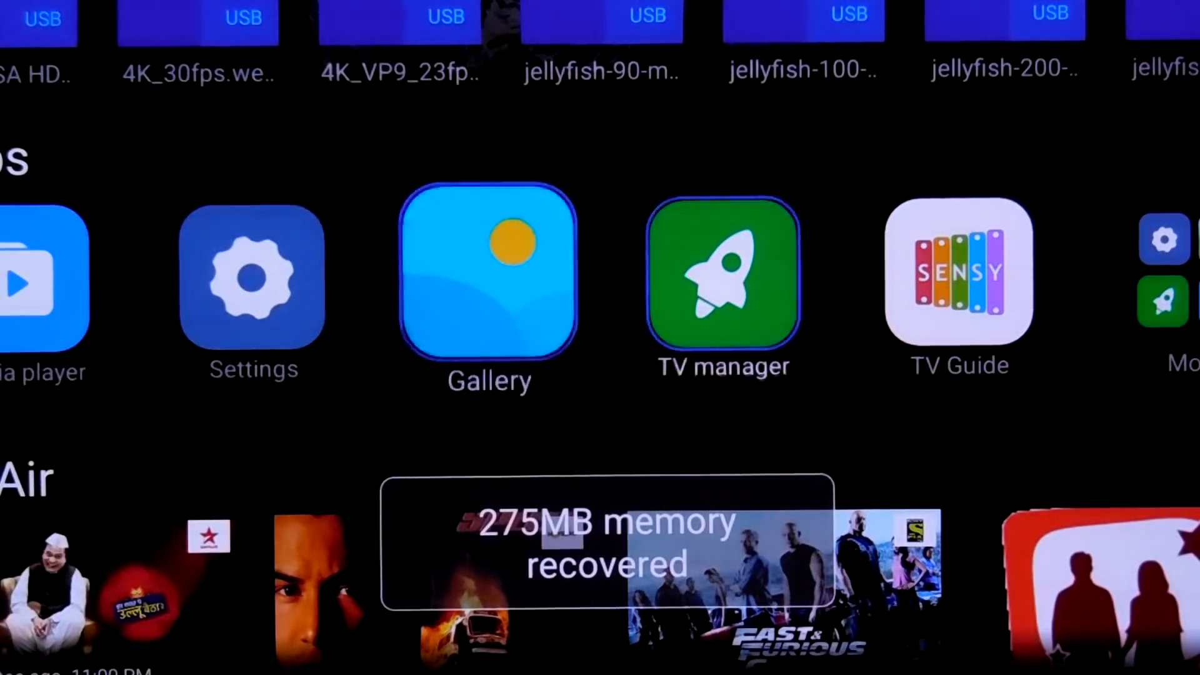
Step: Relaunch Smart YouTube TV from the apps grid and decline the new-version upgrade
scroll(down, 3)
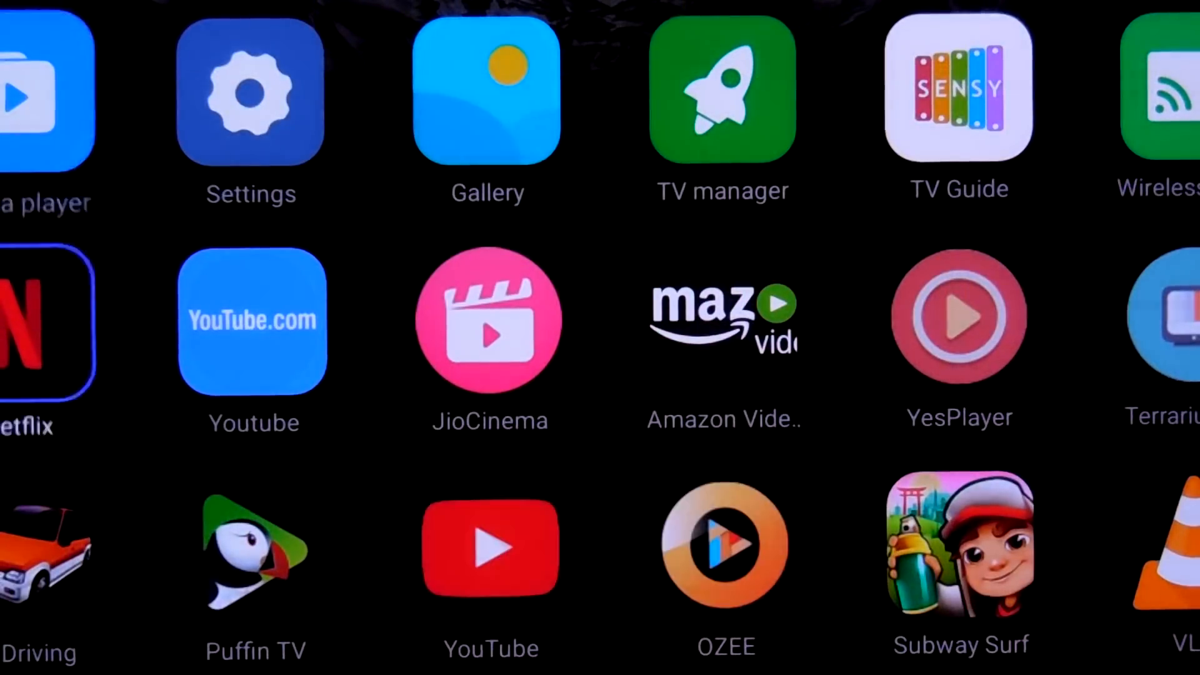
scroll(down, 3)
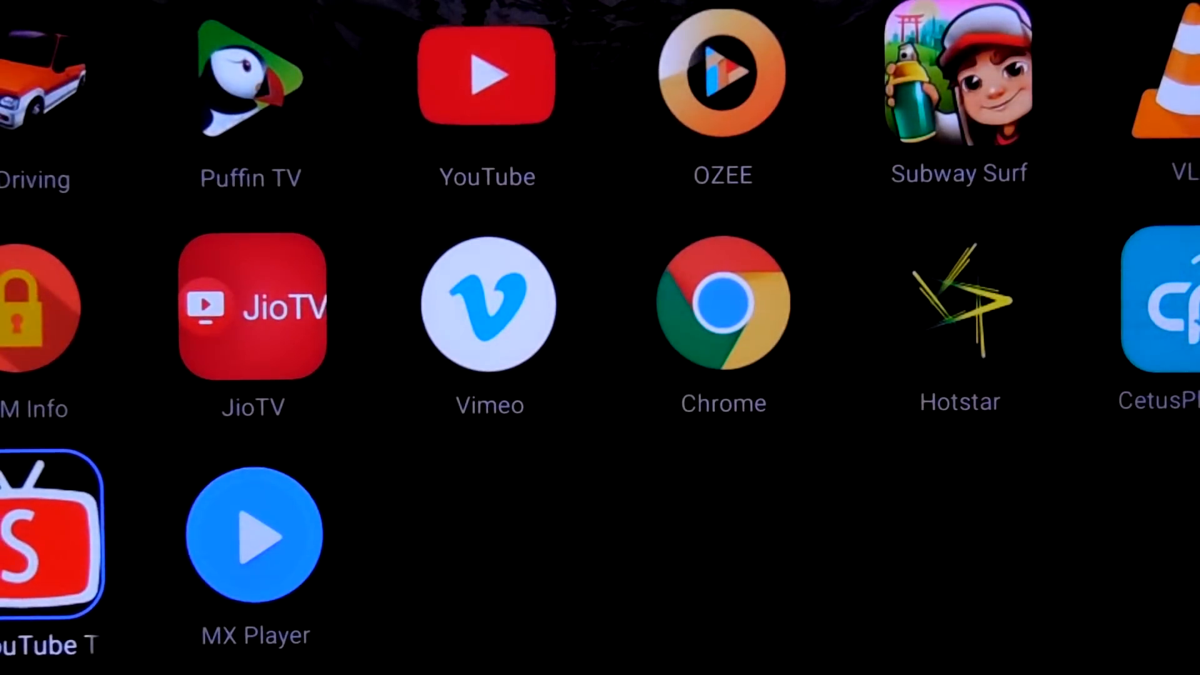
click(487, 75)
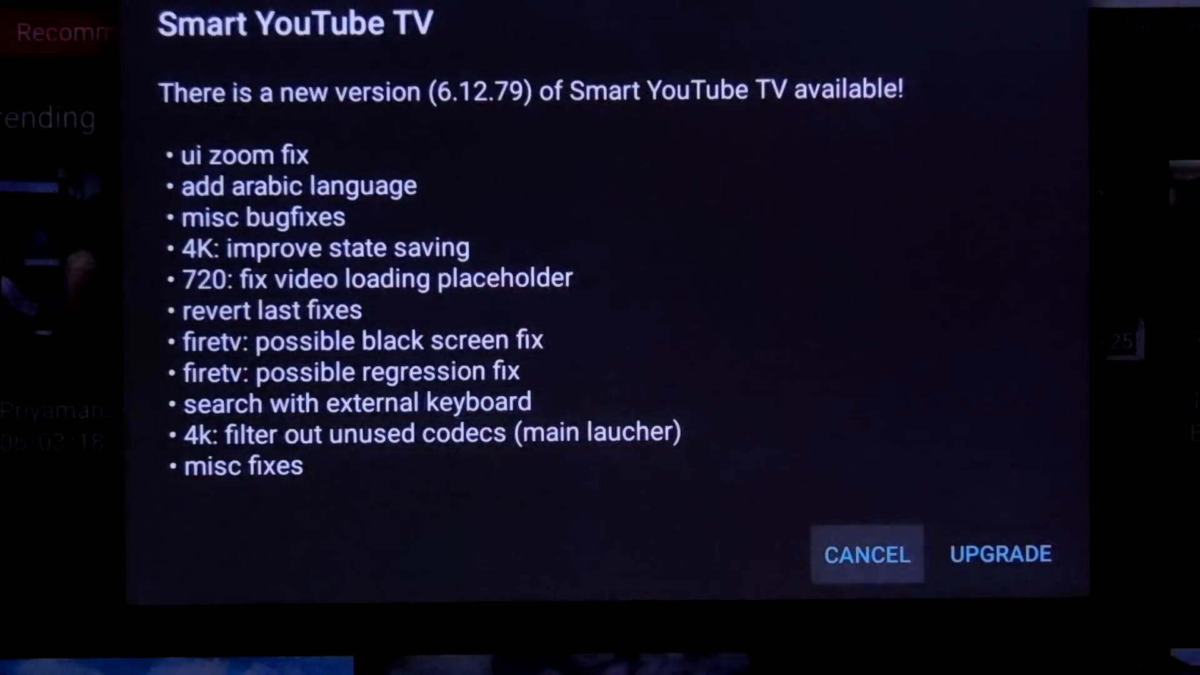
click(865, 554)
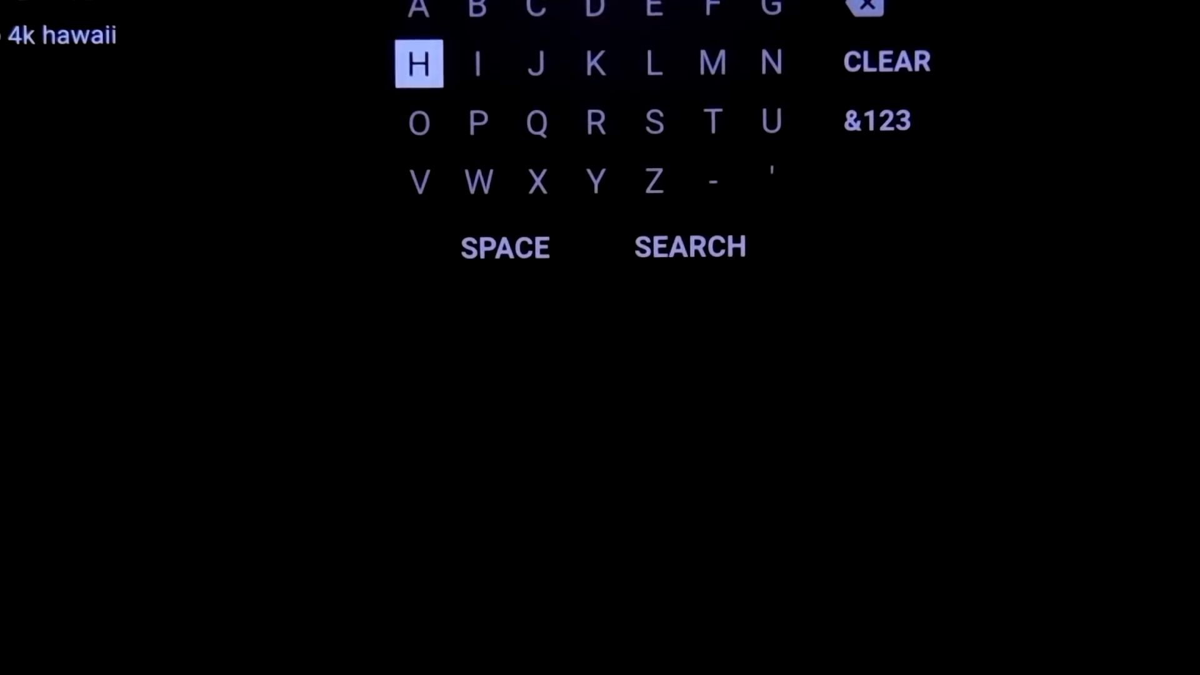
mouse_move(886, 61)
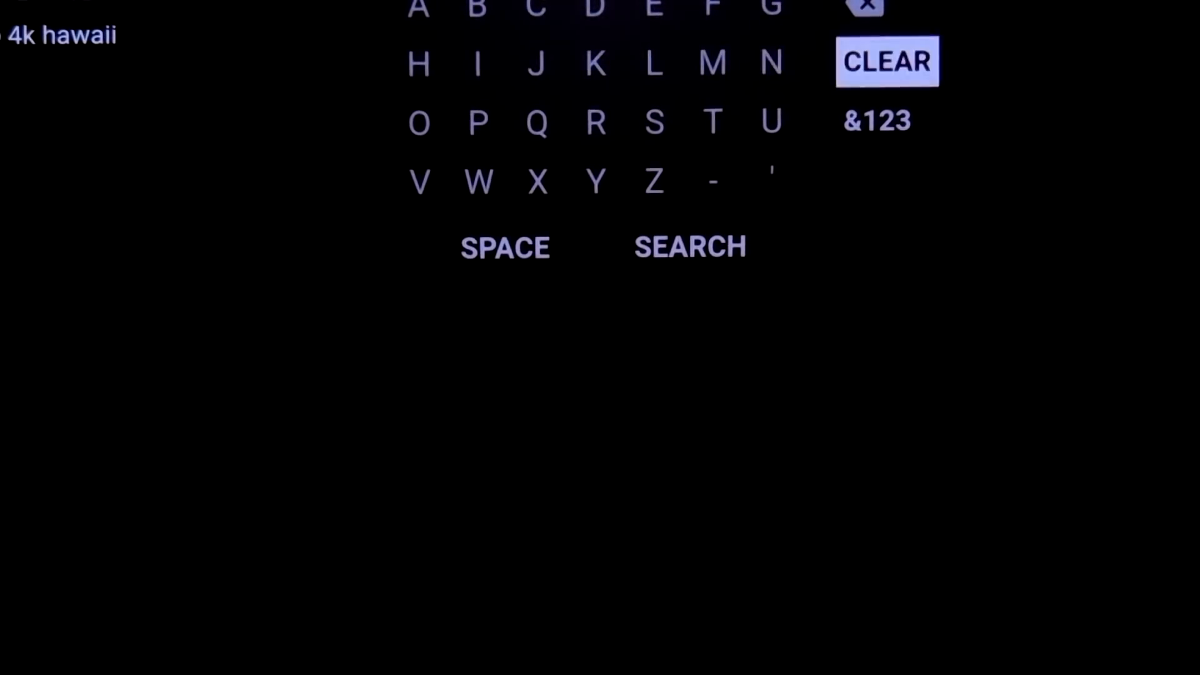
Step: Clear the 4k hawaii query and search for 4K video instead, browsing the 4K demo results
click(877, 121)
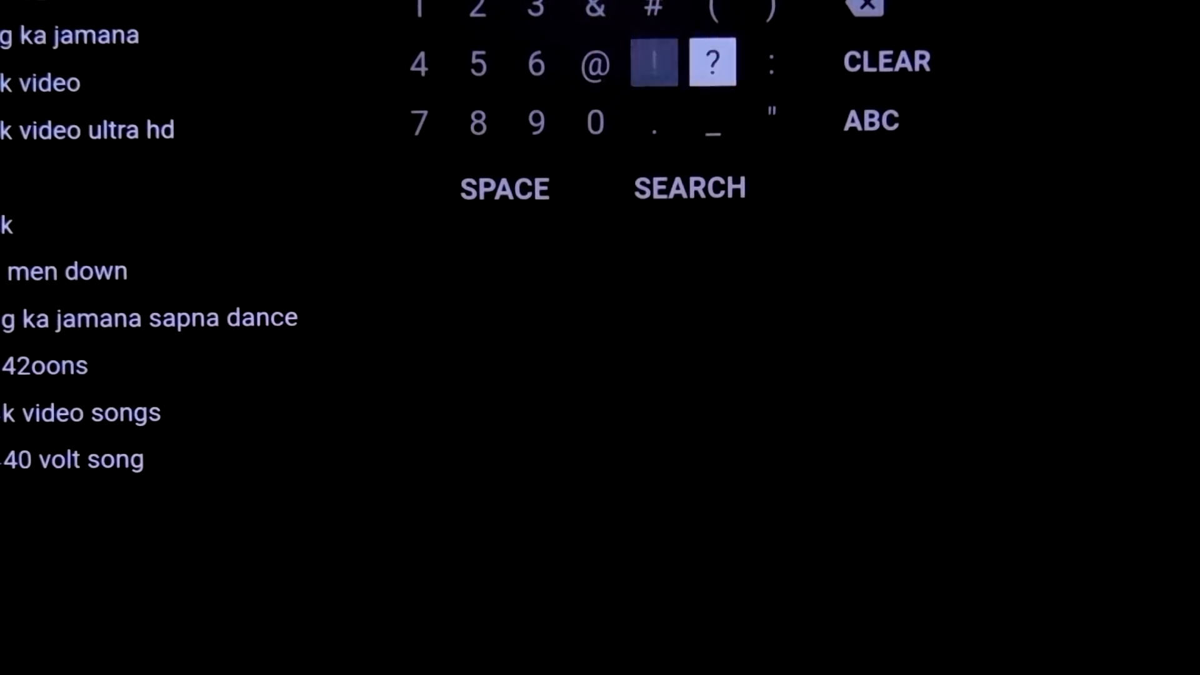
click(871, 121)
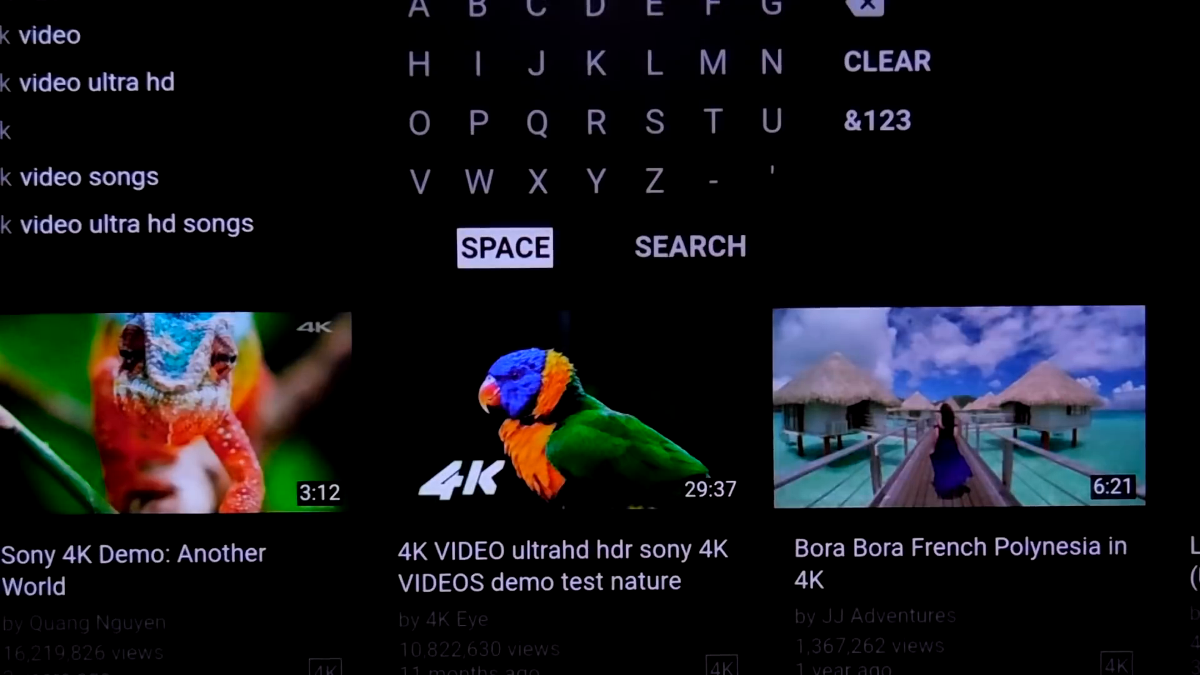
click(711, 121)
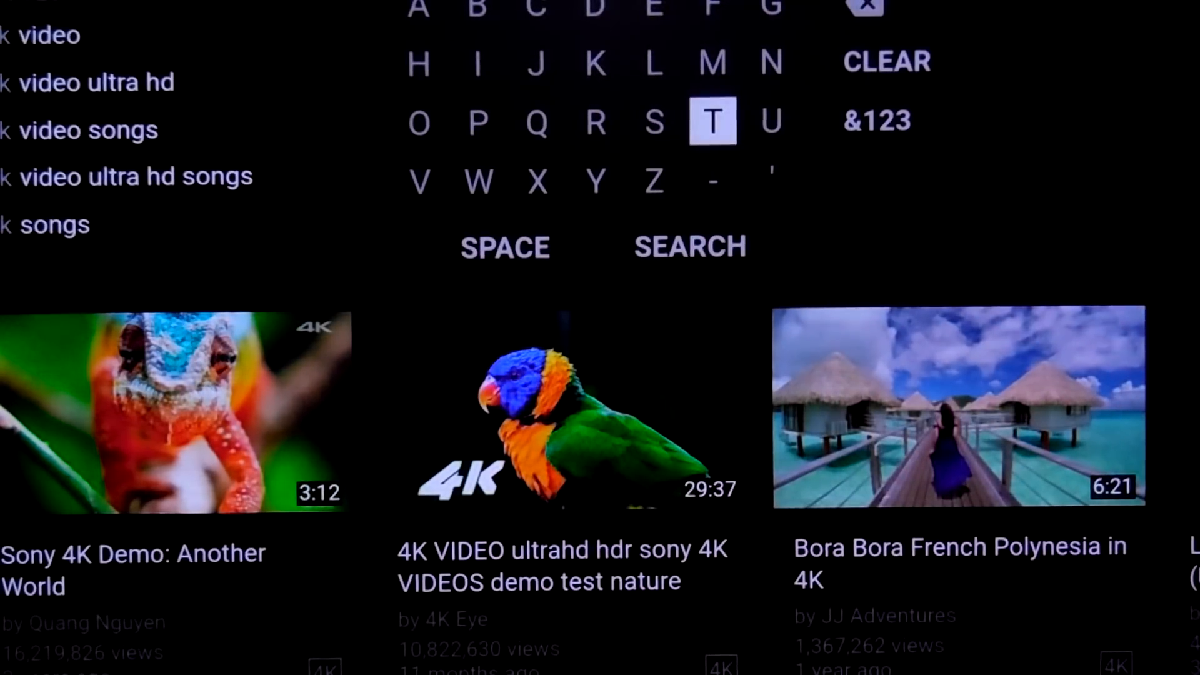
click(877, 121)
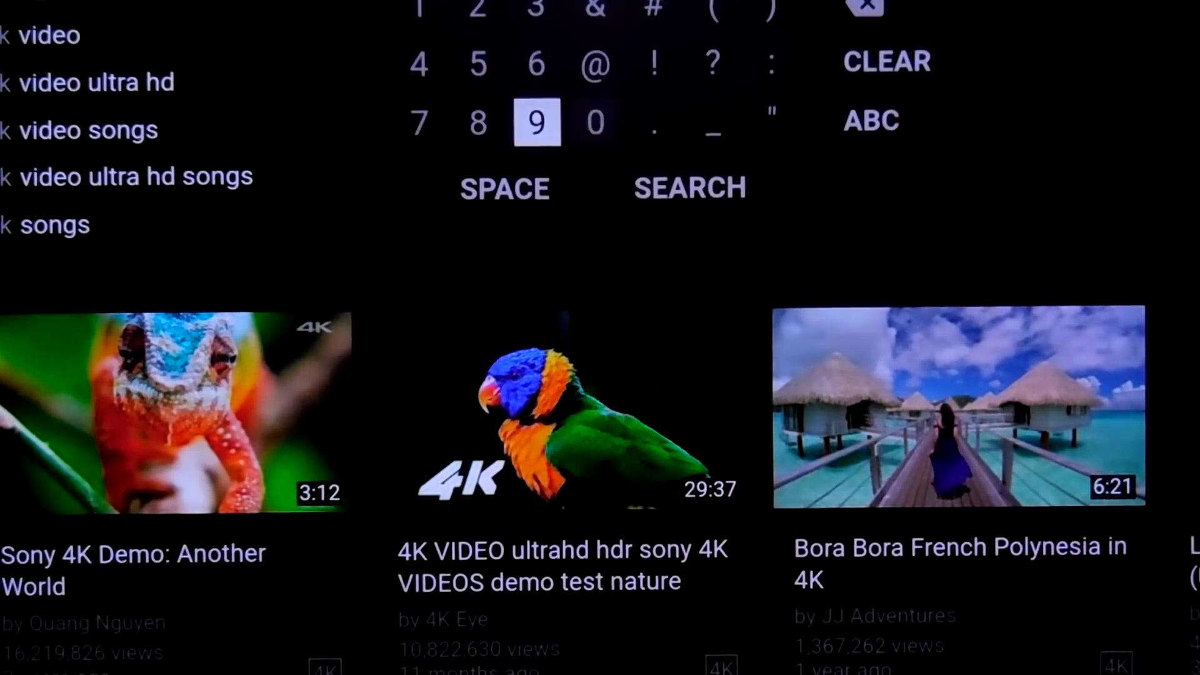
click(595, 123)
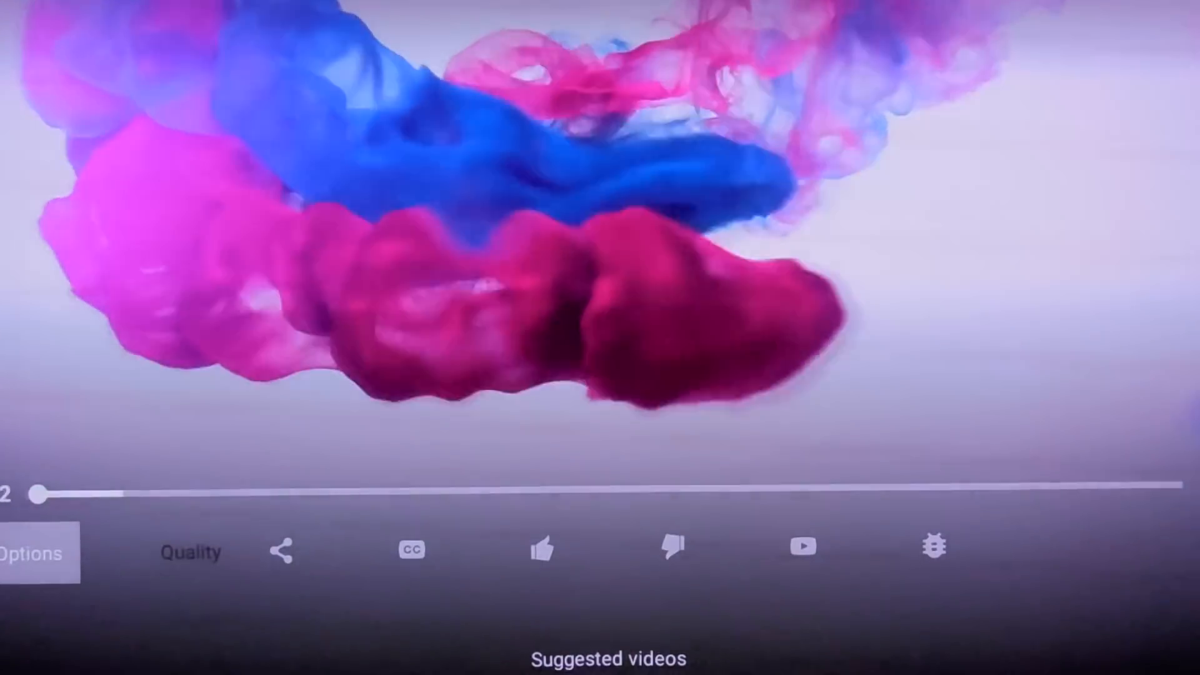
Step: Show the playback stats overlay on the motocross video, then the Video/Audio quality choices
click(935, 546)
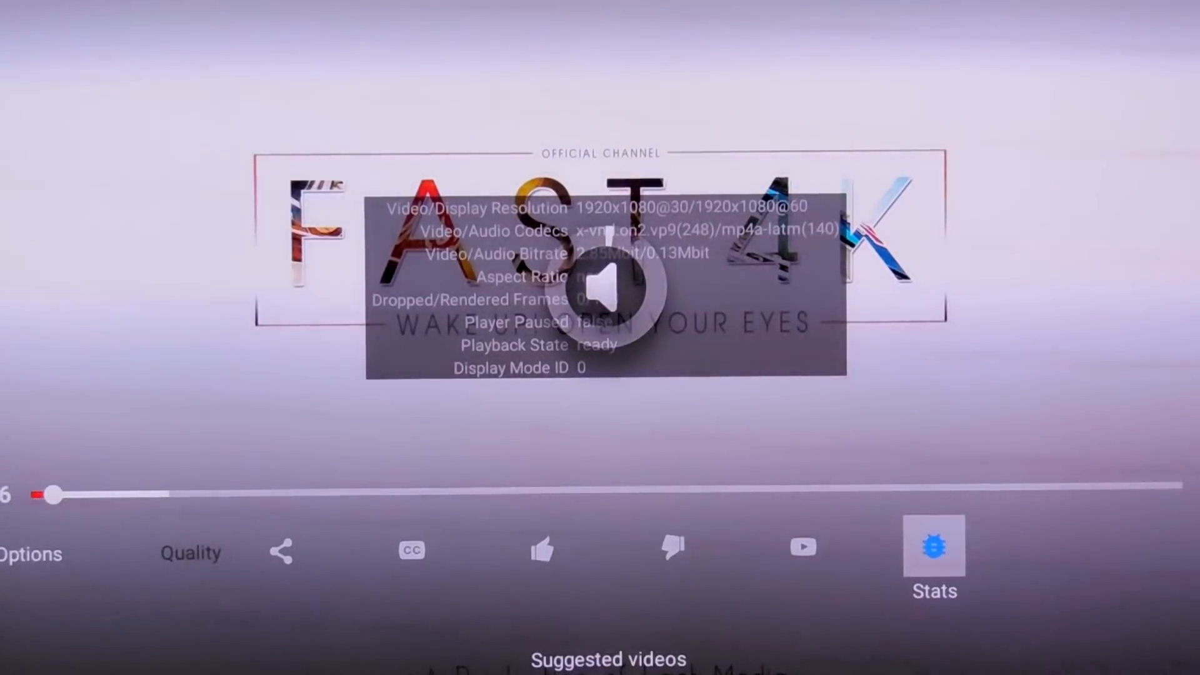
click(803, 547)
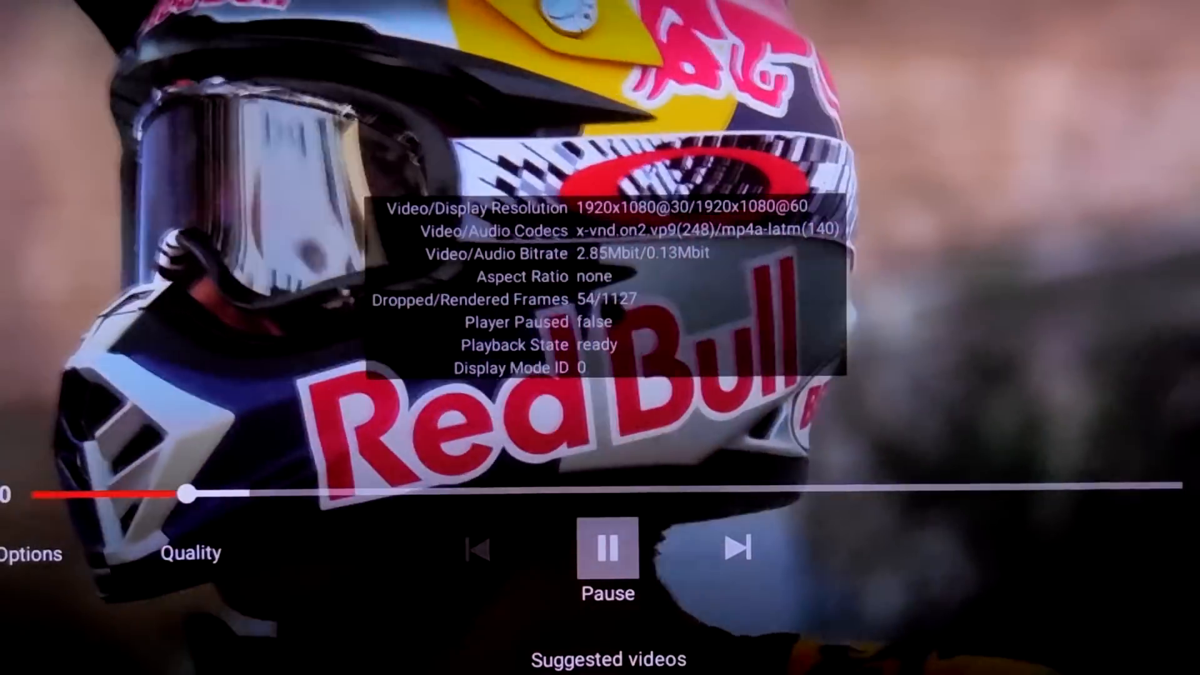
click(190, 553)
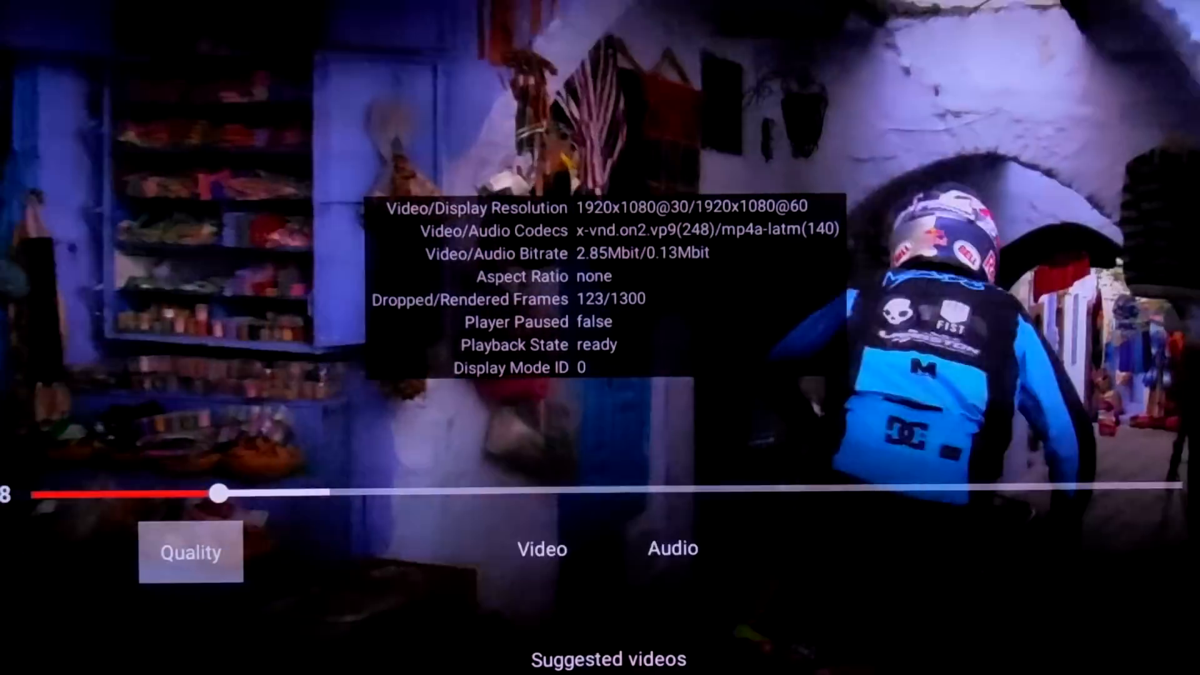
Step: Choose the 1920x1080 60 fps AVC track (id:299) from the video track list
click(191, 551)
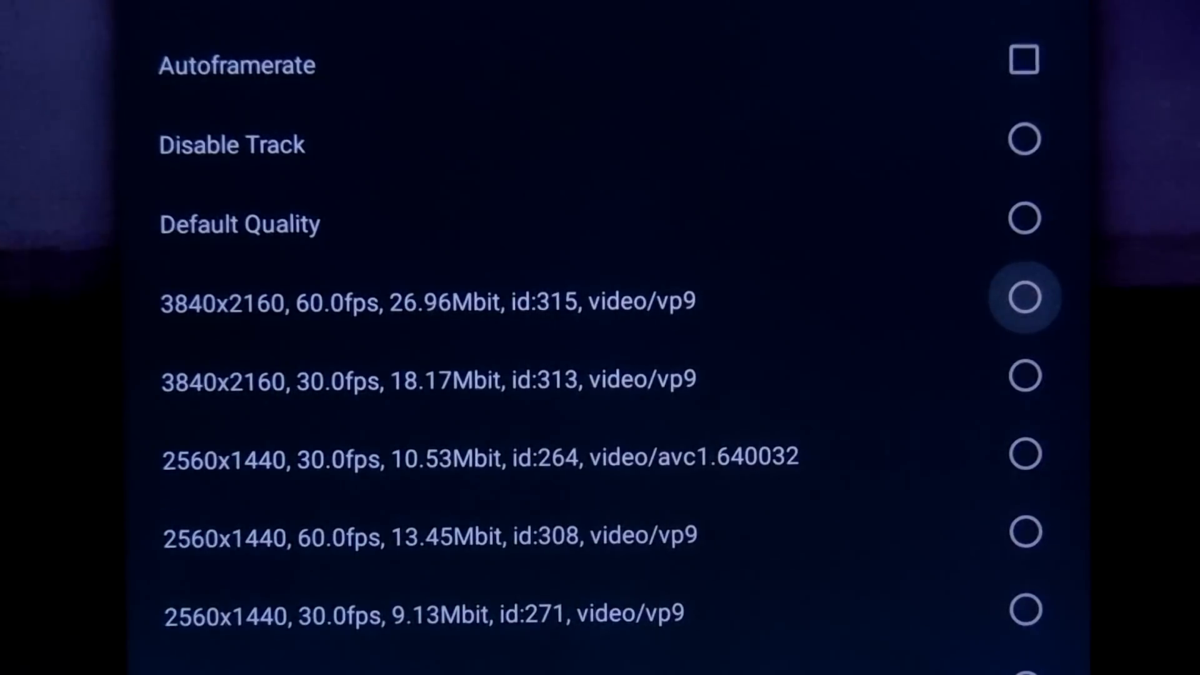
click(1024, 376)
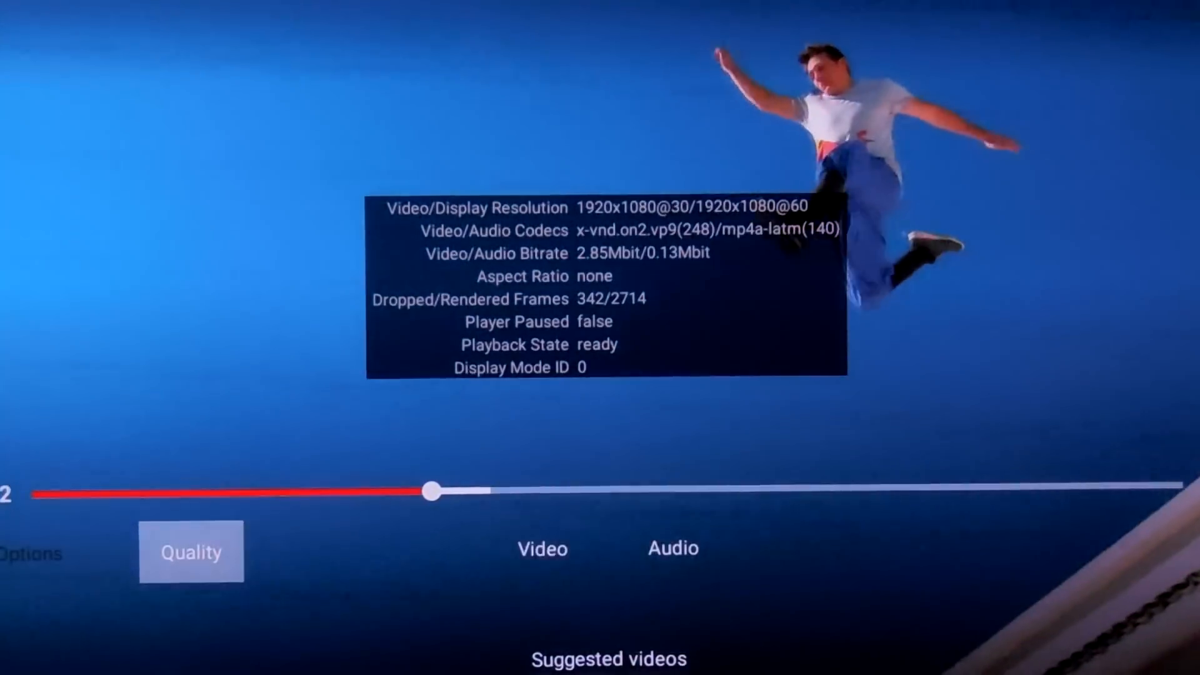
click(190, 551)
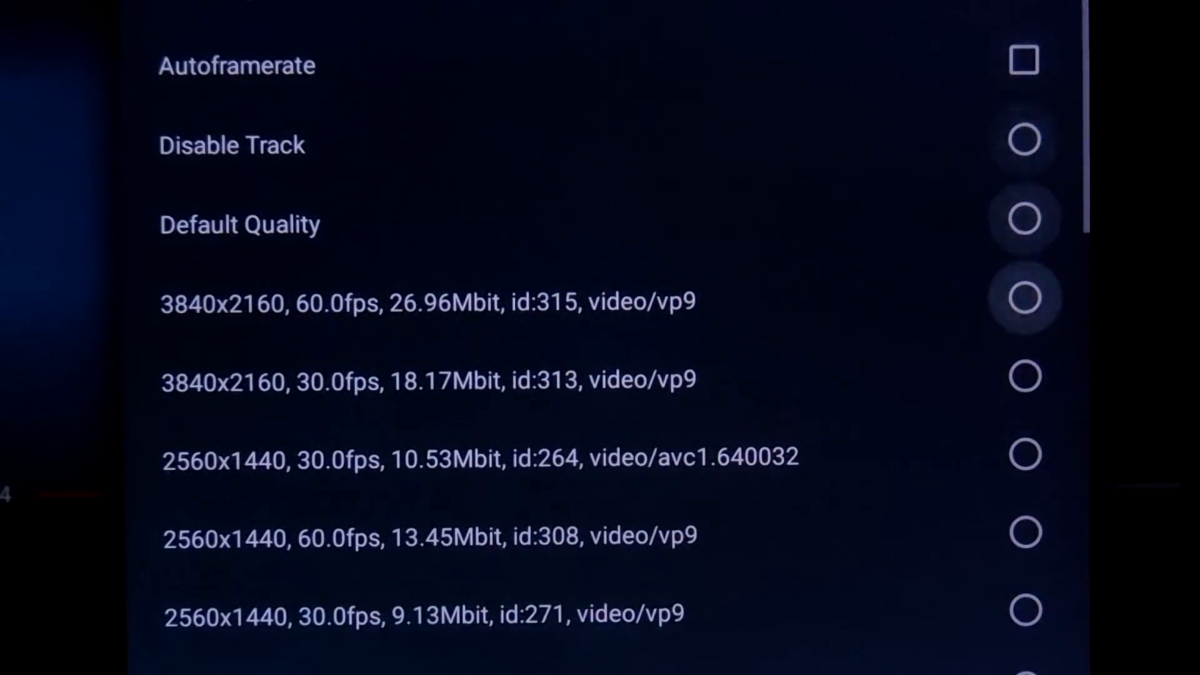
click(1024, 610)
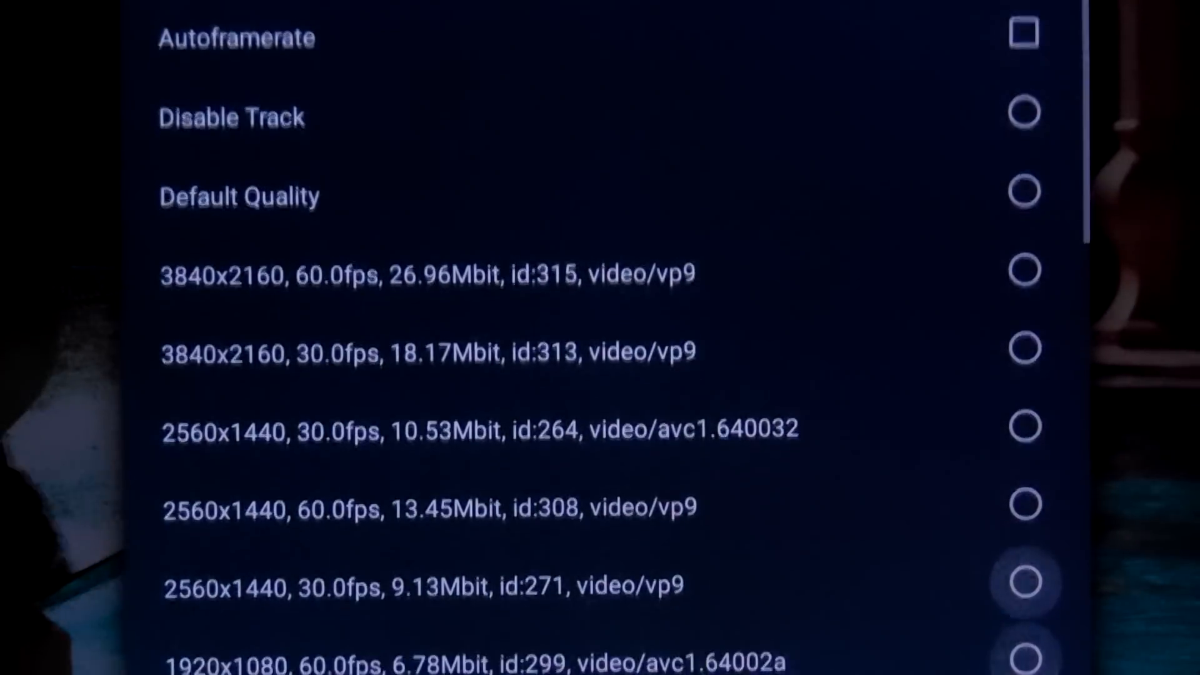
click(1026, 649)
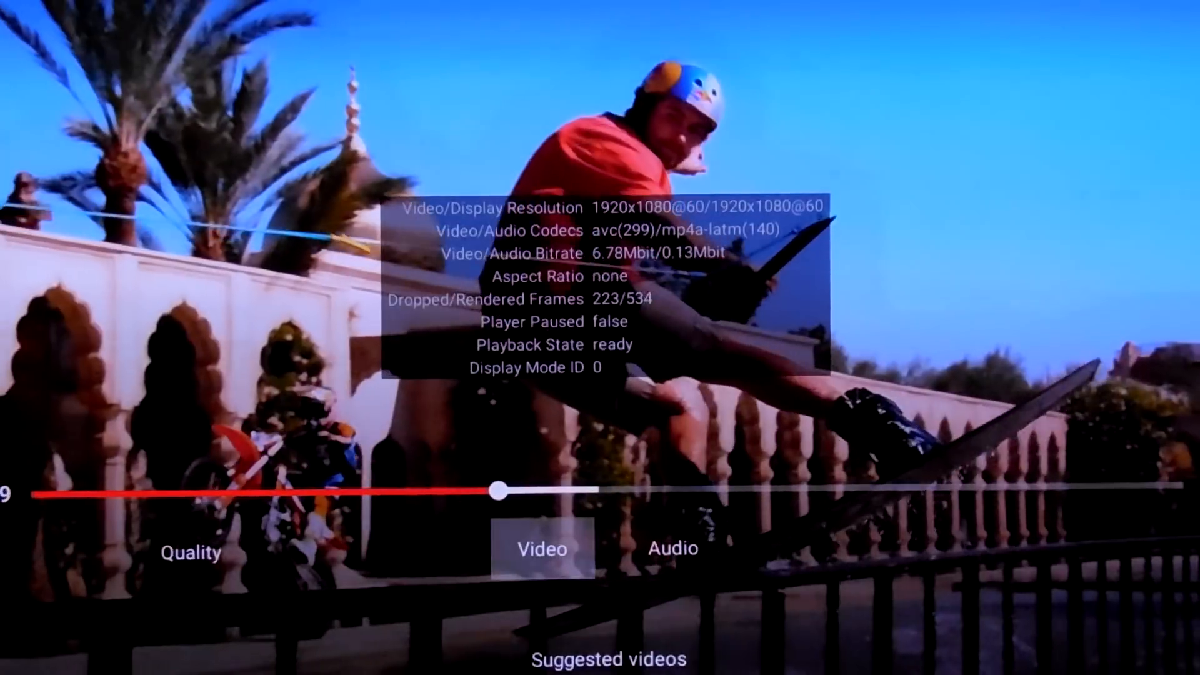
Step: Choose the 2560x1440 30 fps AVC track (id:264), then return to the PatchWall home screen
click(191, 552)
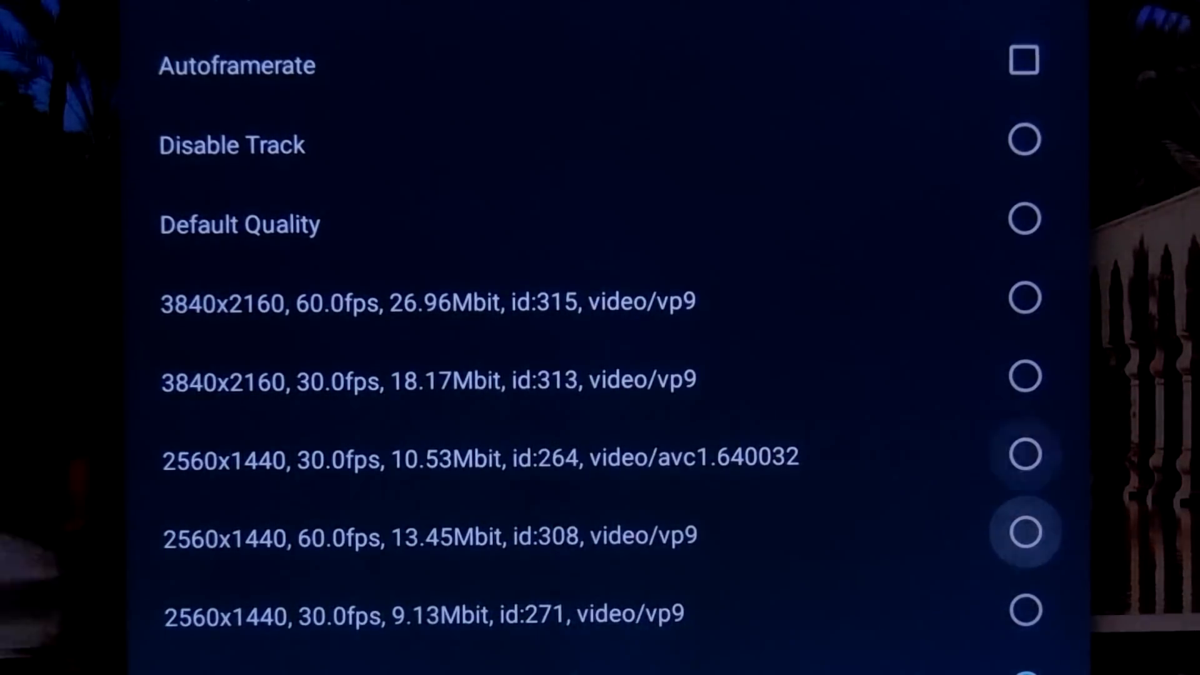
click(1024, 454)
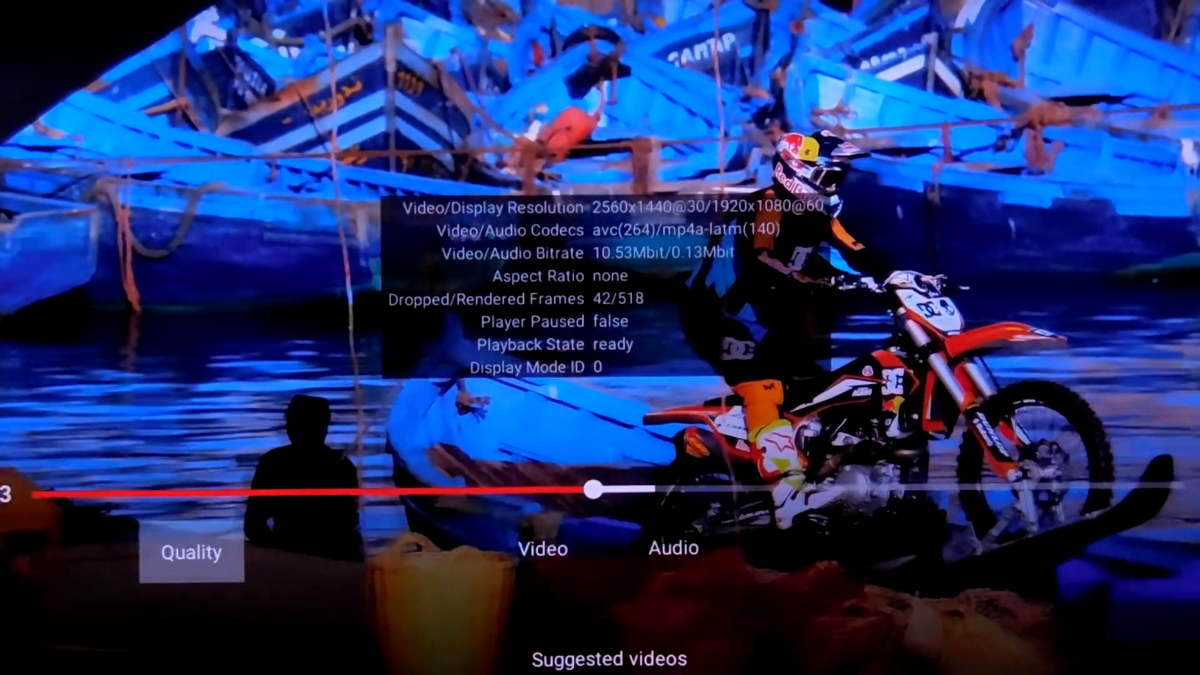
click(190, 552)
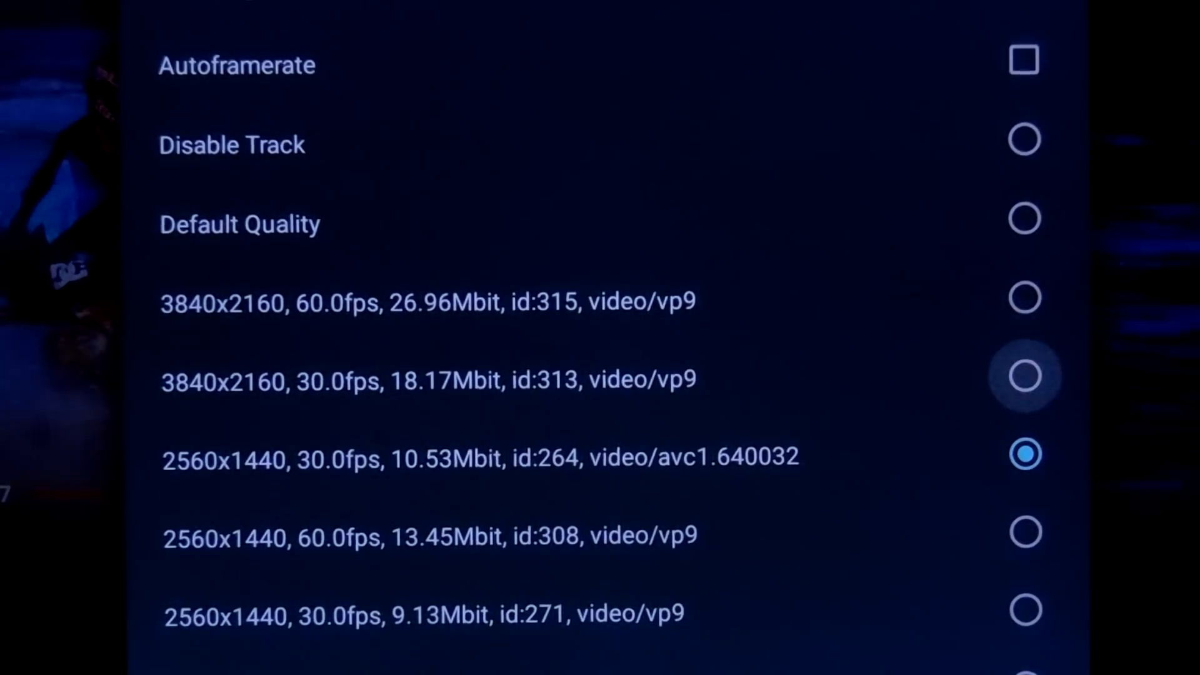
click(1025, 375)
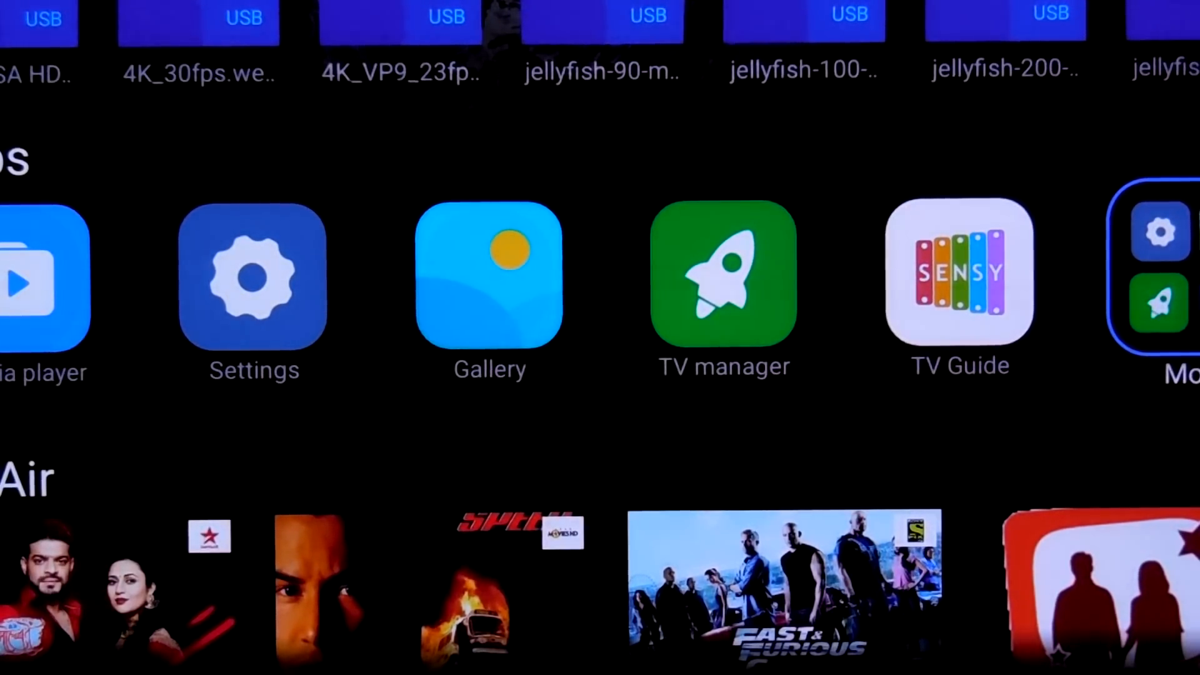
Step: Open the 14.9GB USB drive's 4KHD_Sample folder listing jellyfish and LG NASA HDR Demo videos
scroll(down, 3)
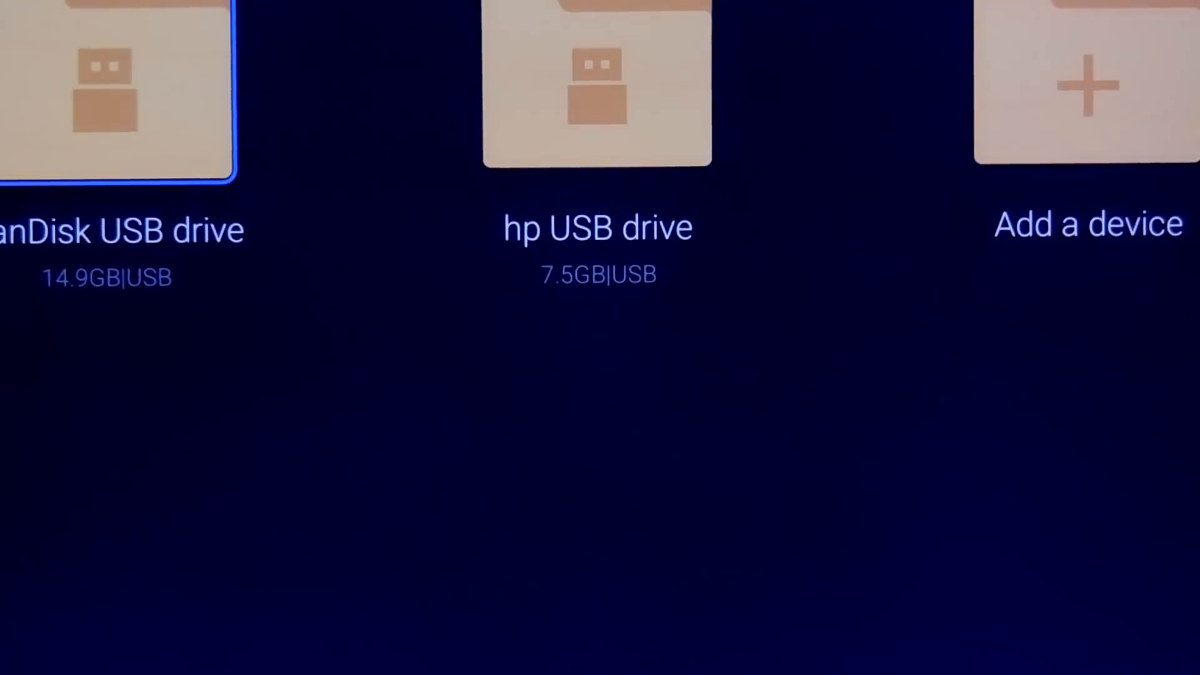
click(119, 84)
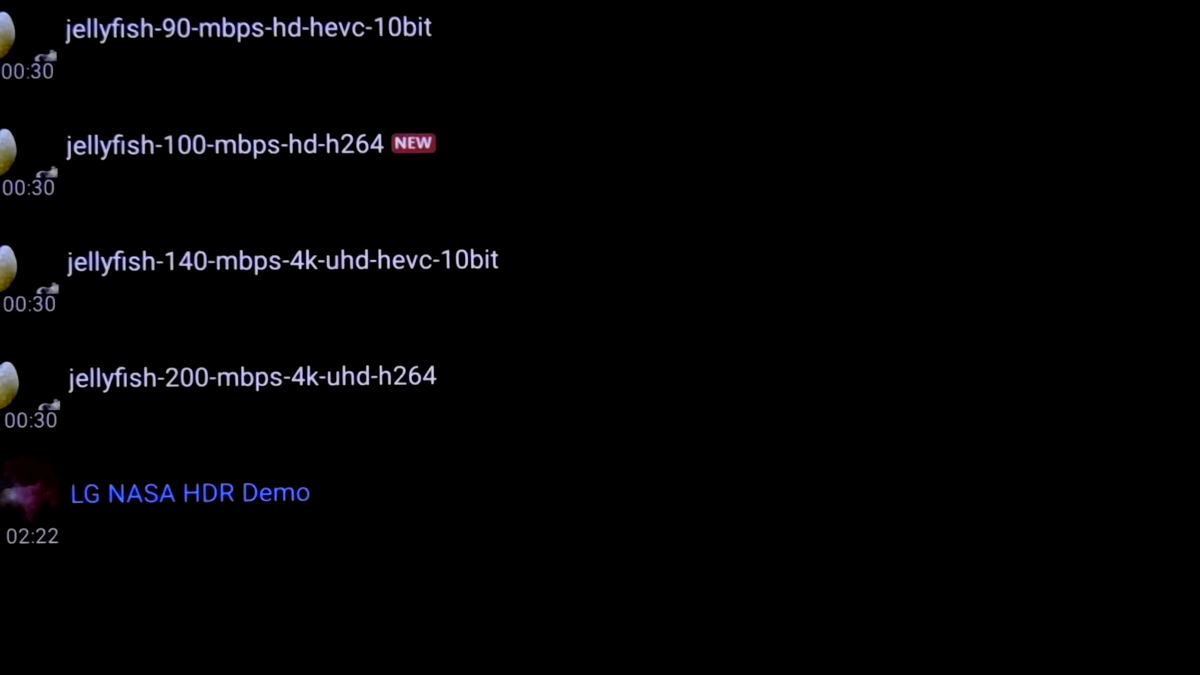
Step: Bring up the Tools menu for the LG NASA HDR Demo video
click(189, 492)
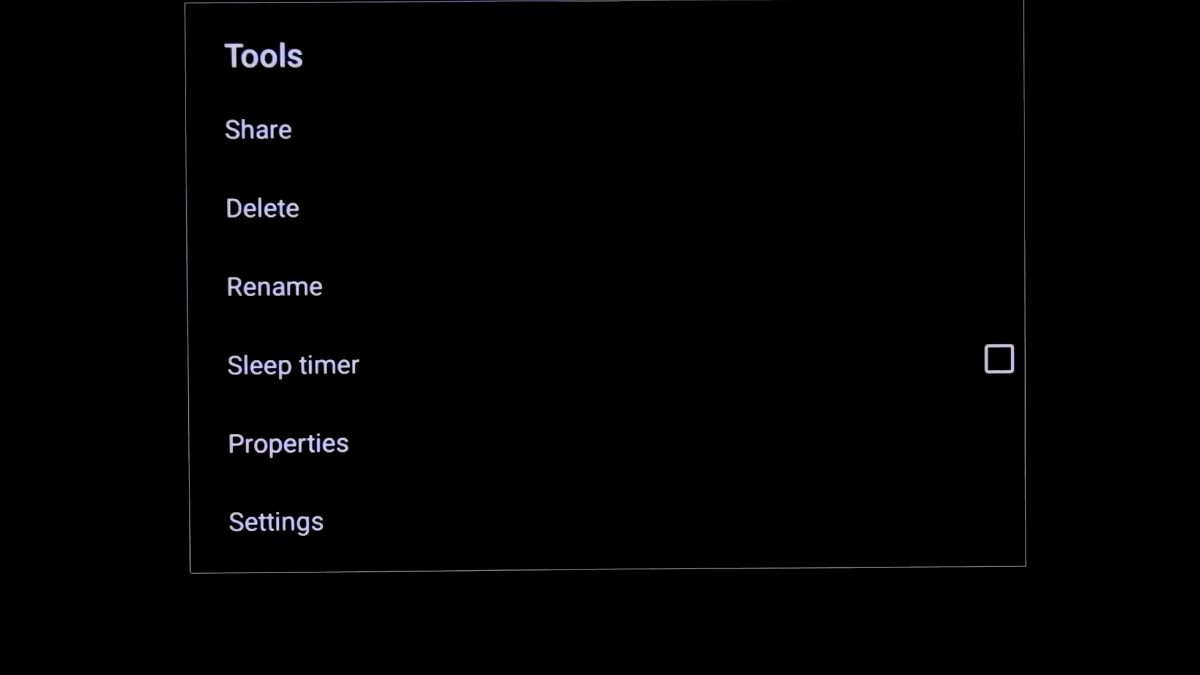
Step: View the LG NASA HDR Demo properties (3840x2160, 02:22) and close them
click(289, 443)
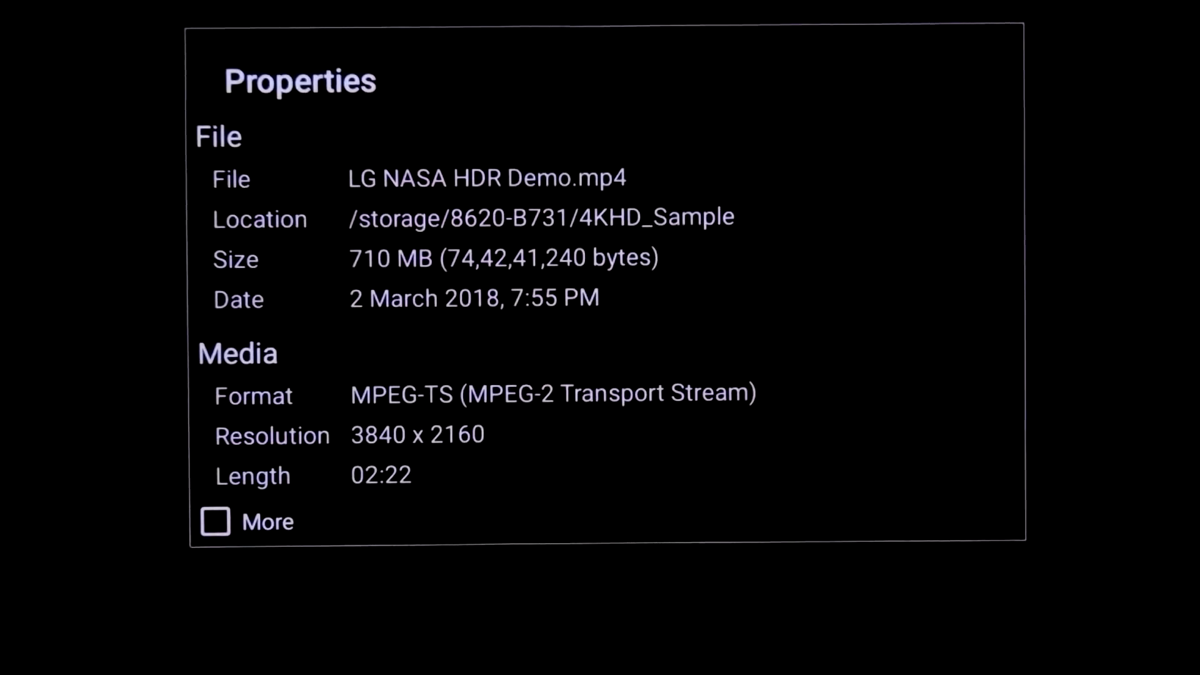
click(216, 521)
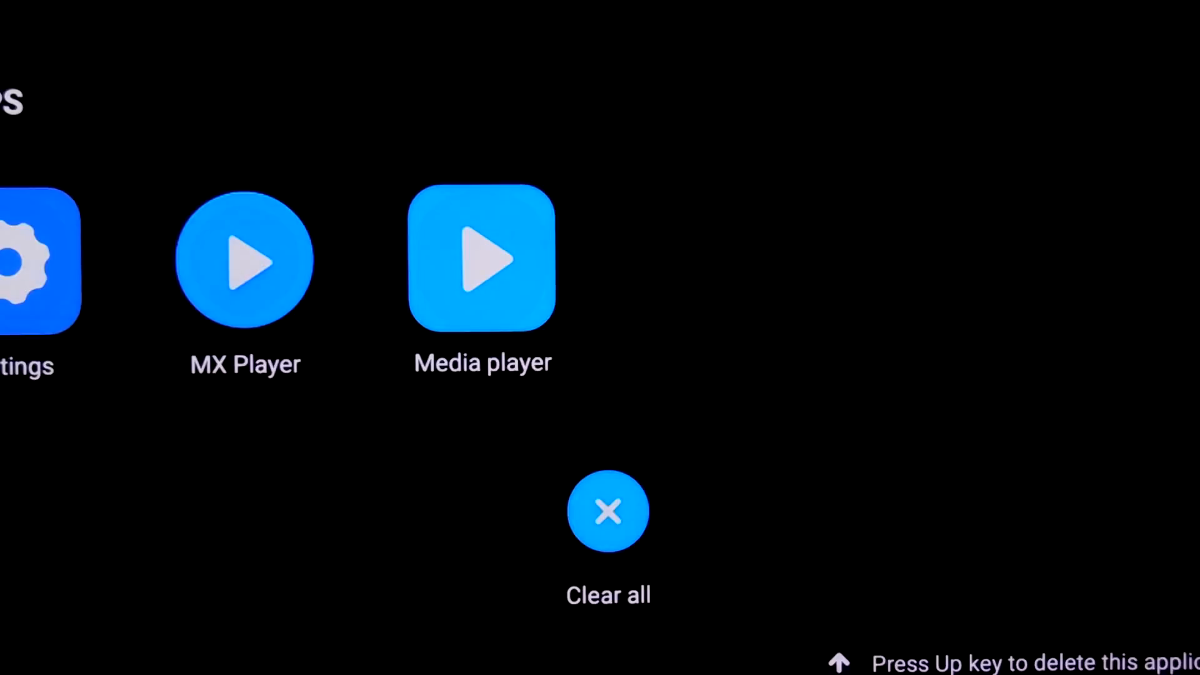
Step: Clear all recent apps and launch the Media player to list the USB drives
click(608, 511)
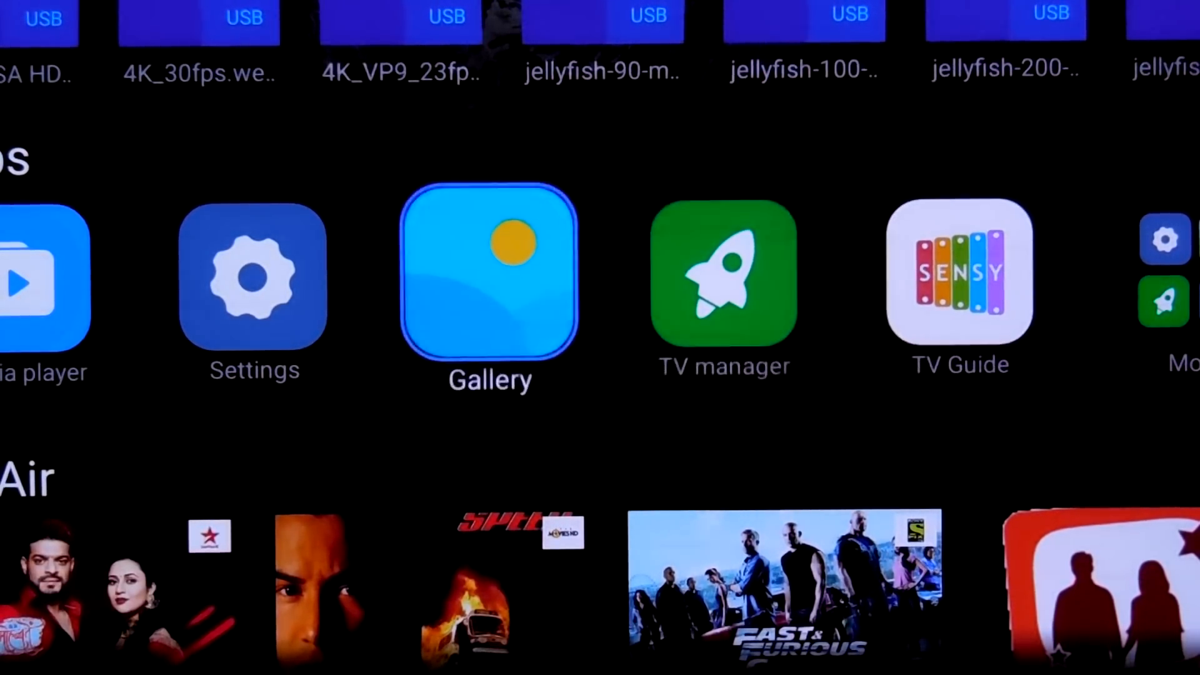
click(489, 275)
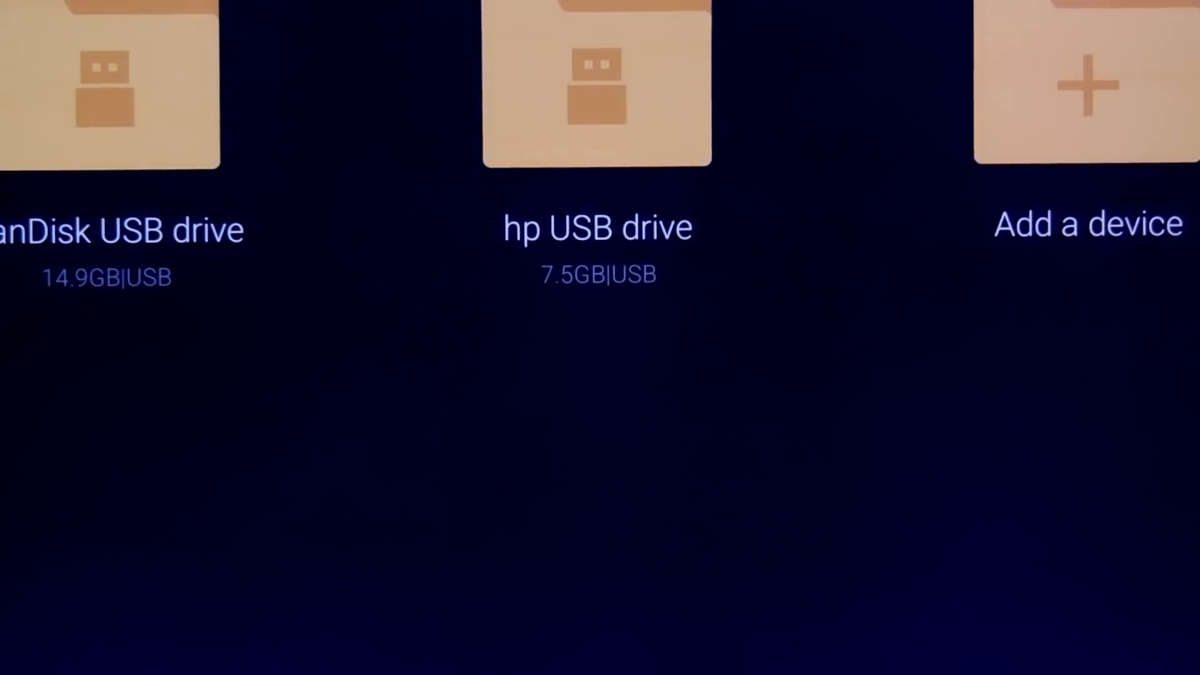
Step: Select and open the 14.9GB USB drive tile in Media player
click(108, 84)
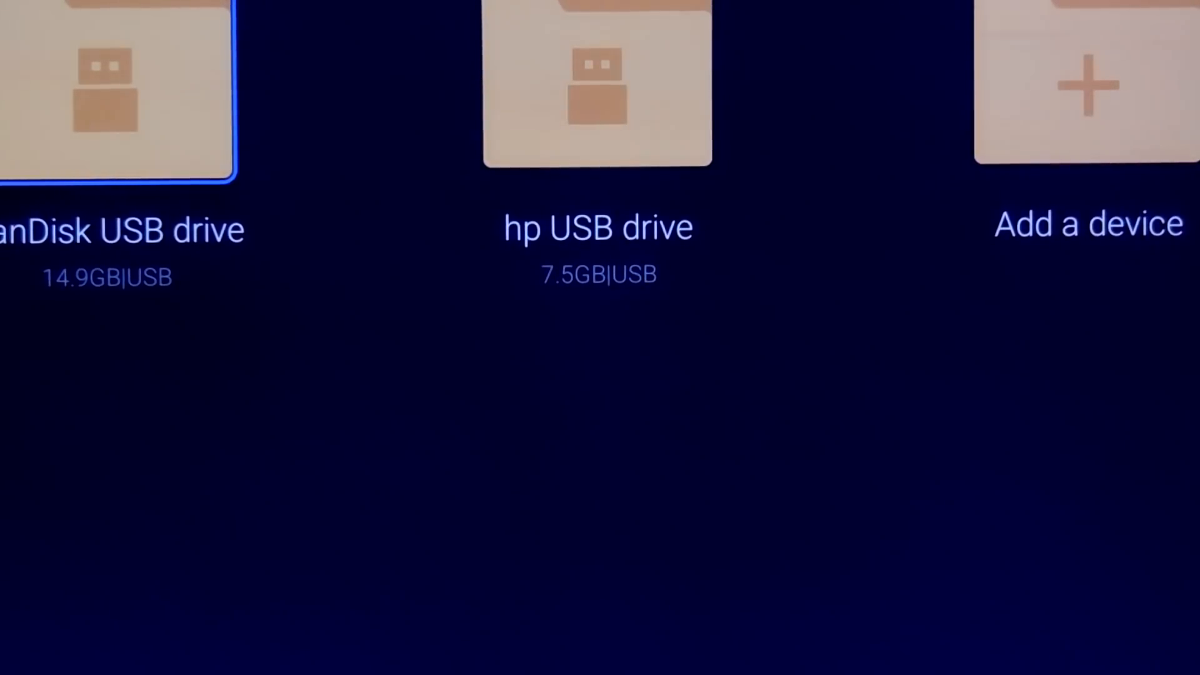
click(115, 84)
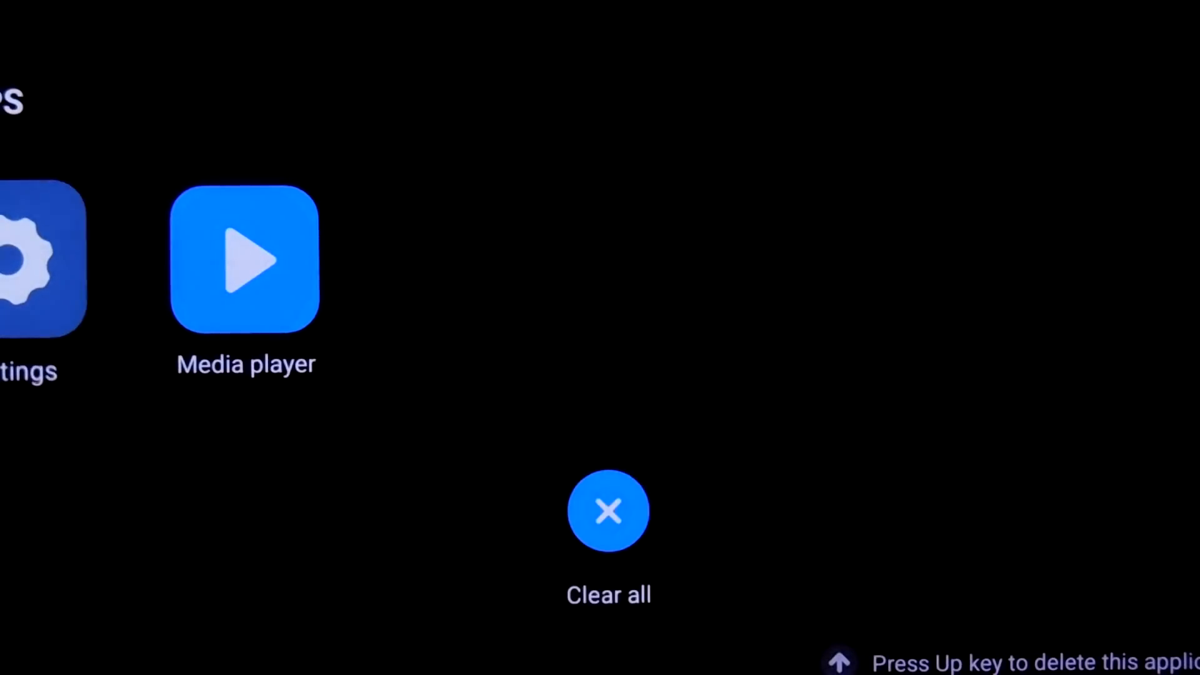
Step: Return from recent apps to Media player's USB device list with the 7.5GB hp drive highlighted
click(609, 511)
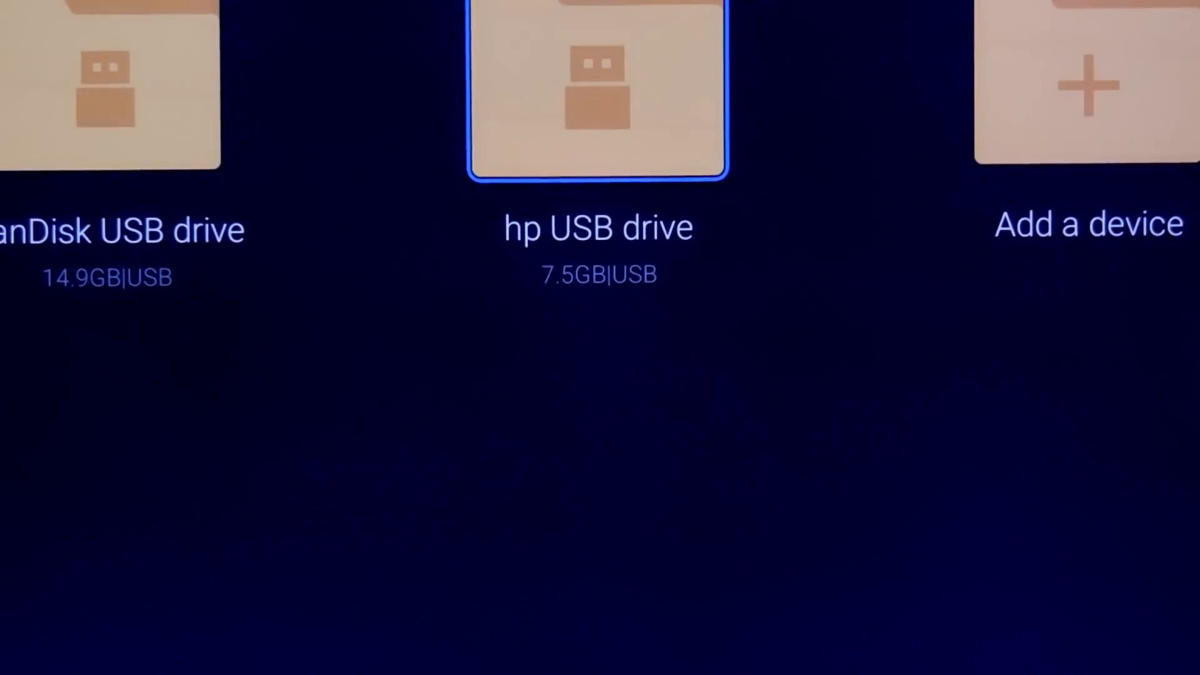
Step: Clear all recent apps, freeing 181MB and landing on the Mi TV home screen
click(598, 87)
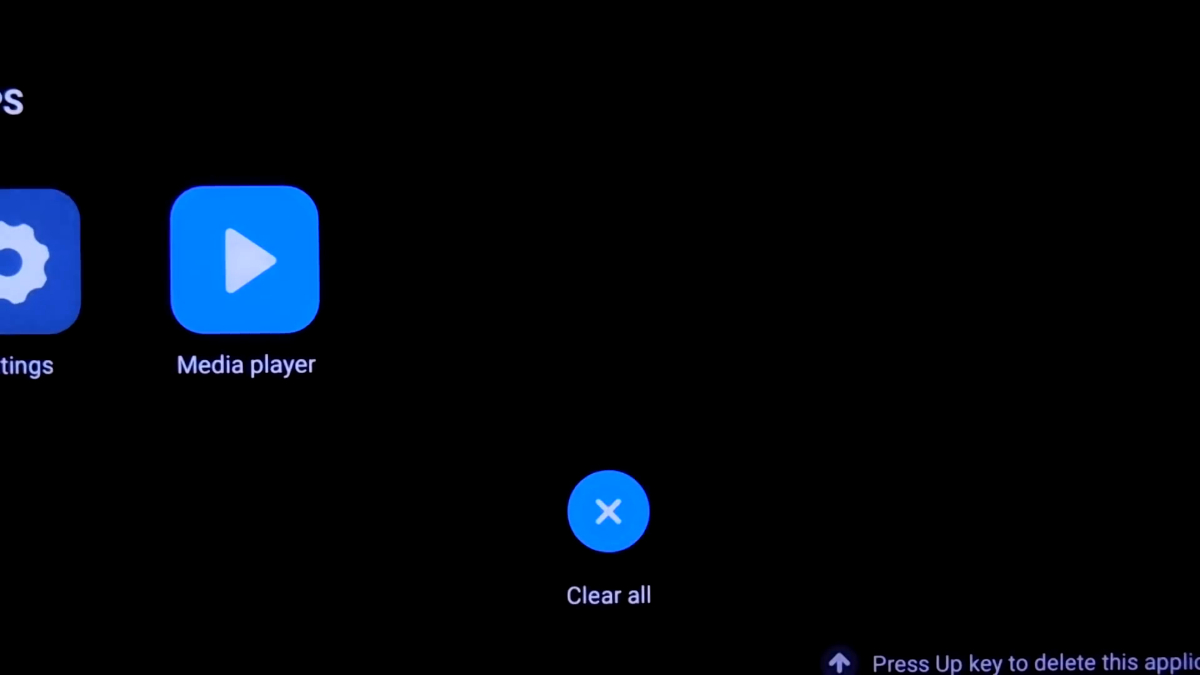
click(609, 512)
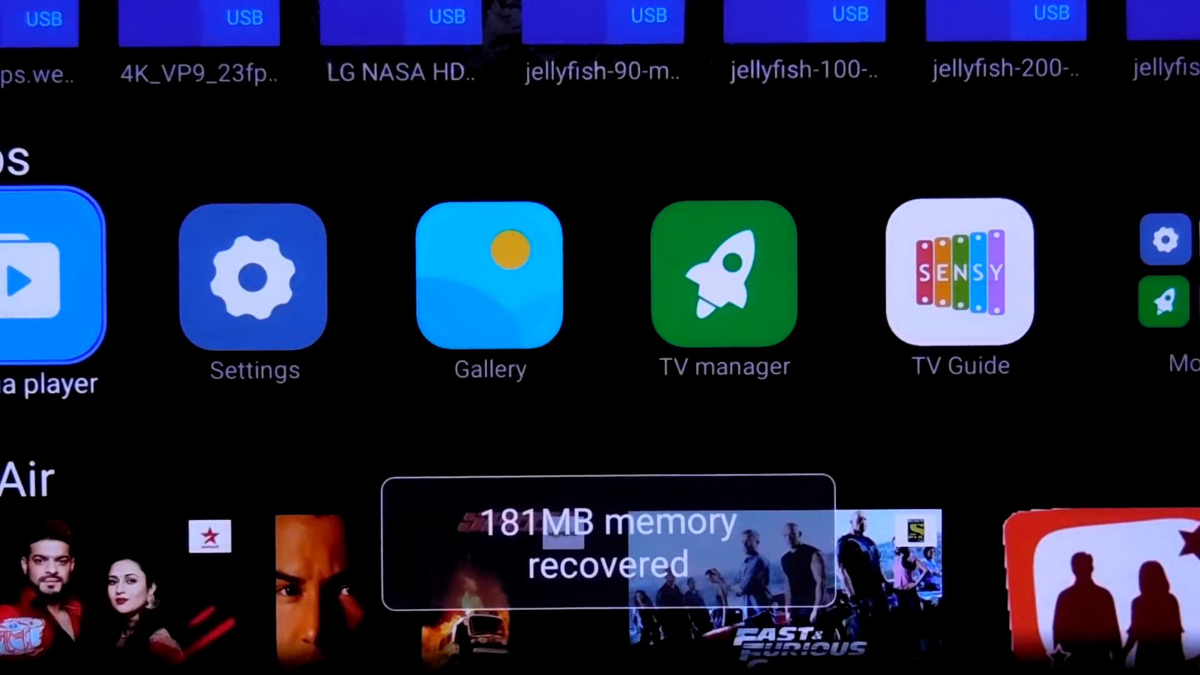